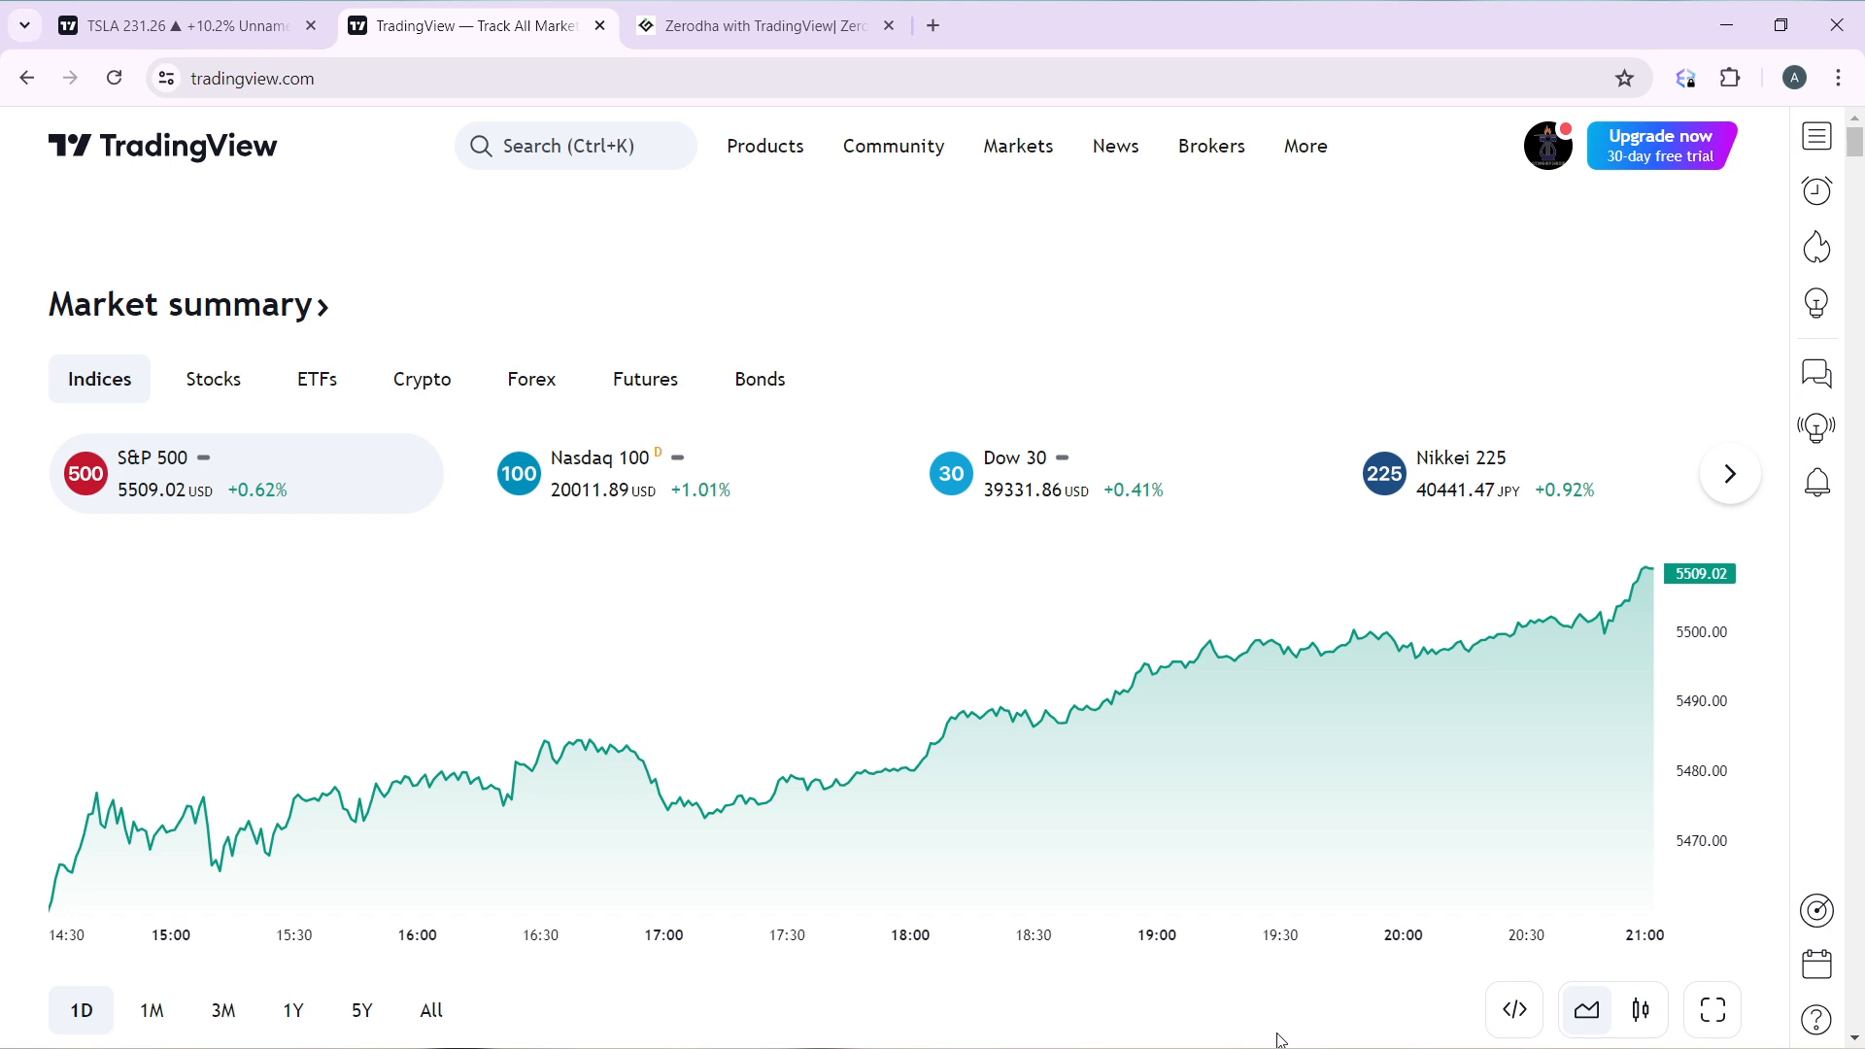
{"action": "mouse_move", "coordinate": [1220, 544]}
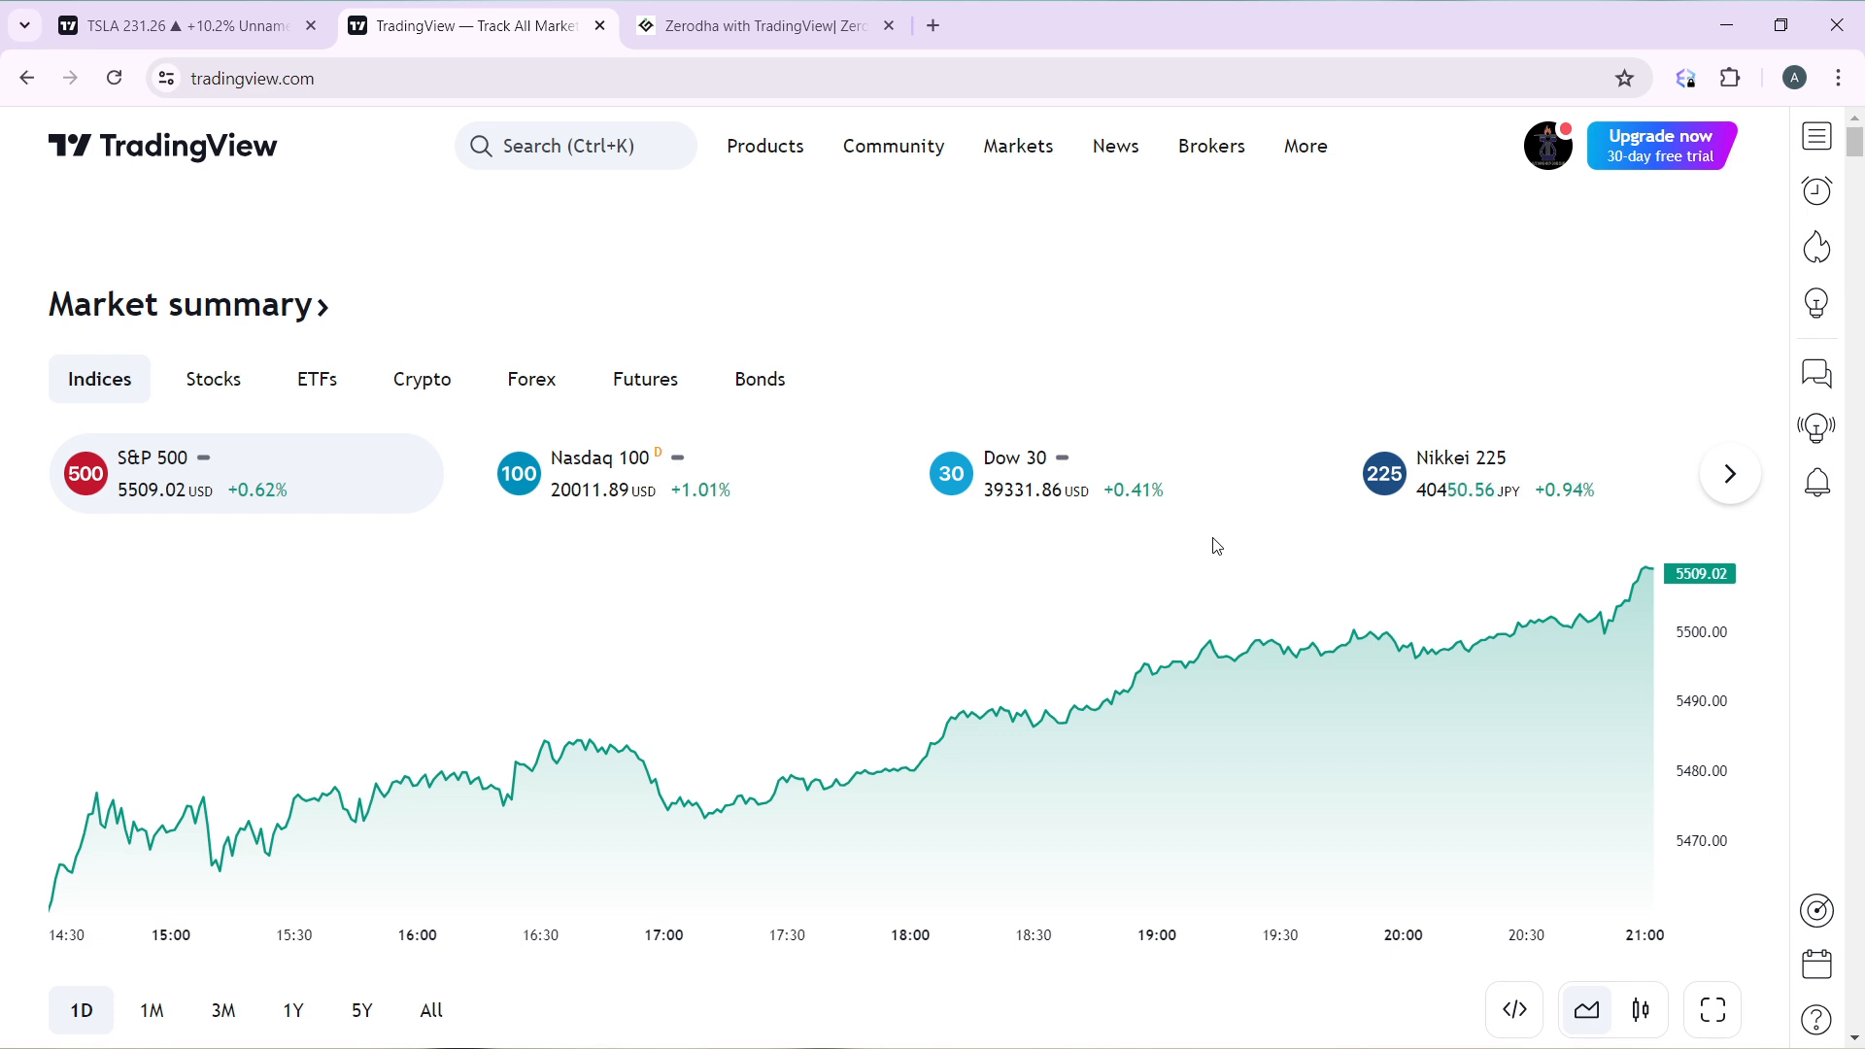
Step: Glance at the Community pages list, then switch to the 'TSLA 231.26' chart tab
{"action": "left_click", "coordinate": [893, 146]}
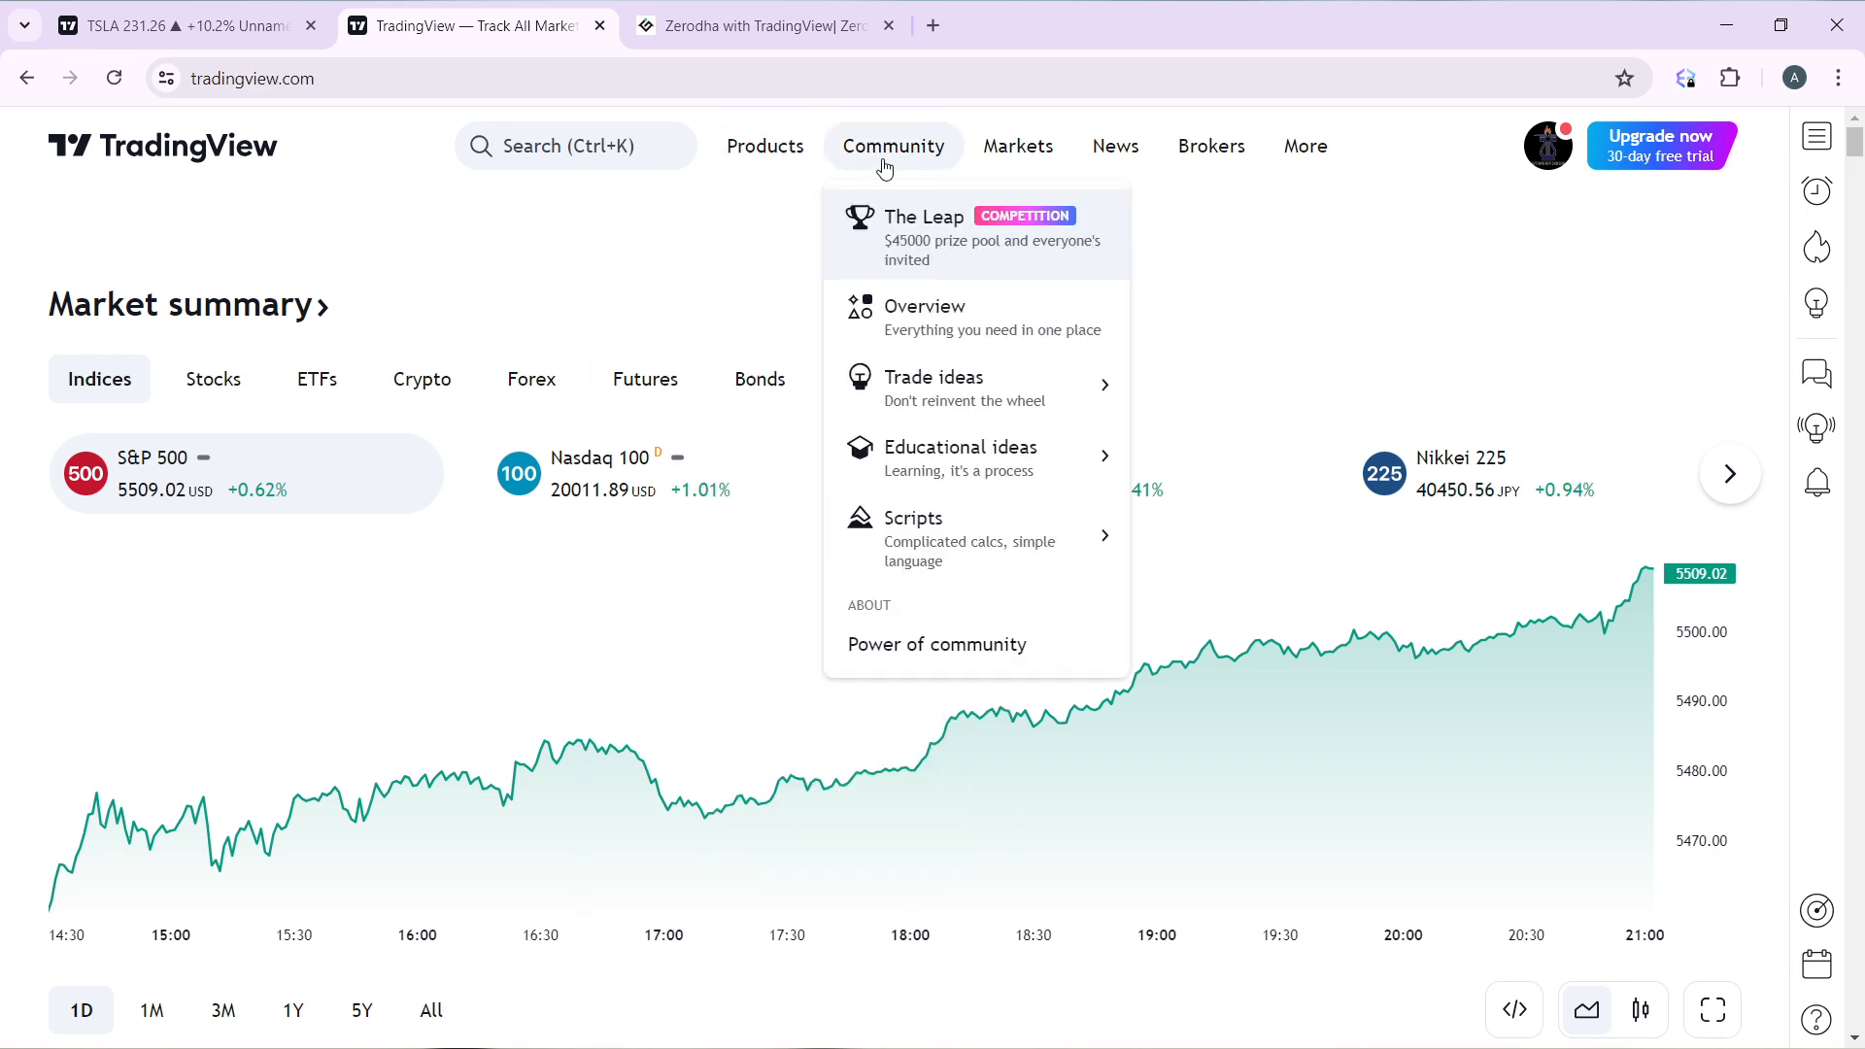
{"action": "left_click", "coordinate": [1018, 145]}
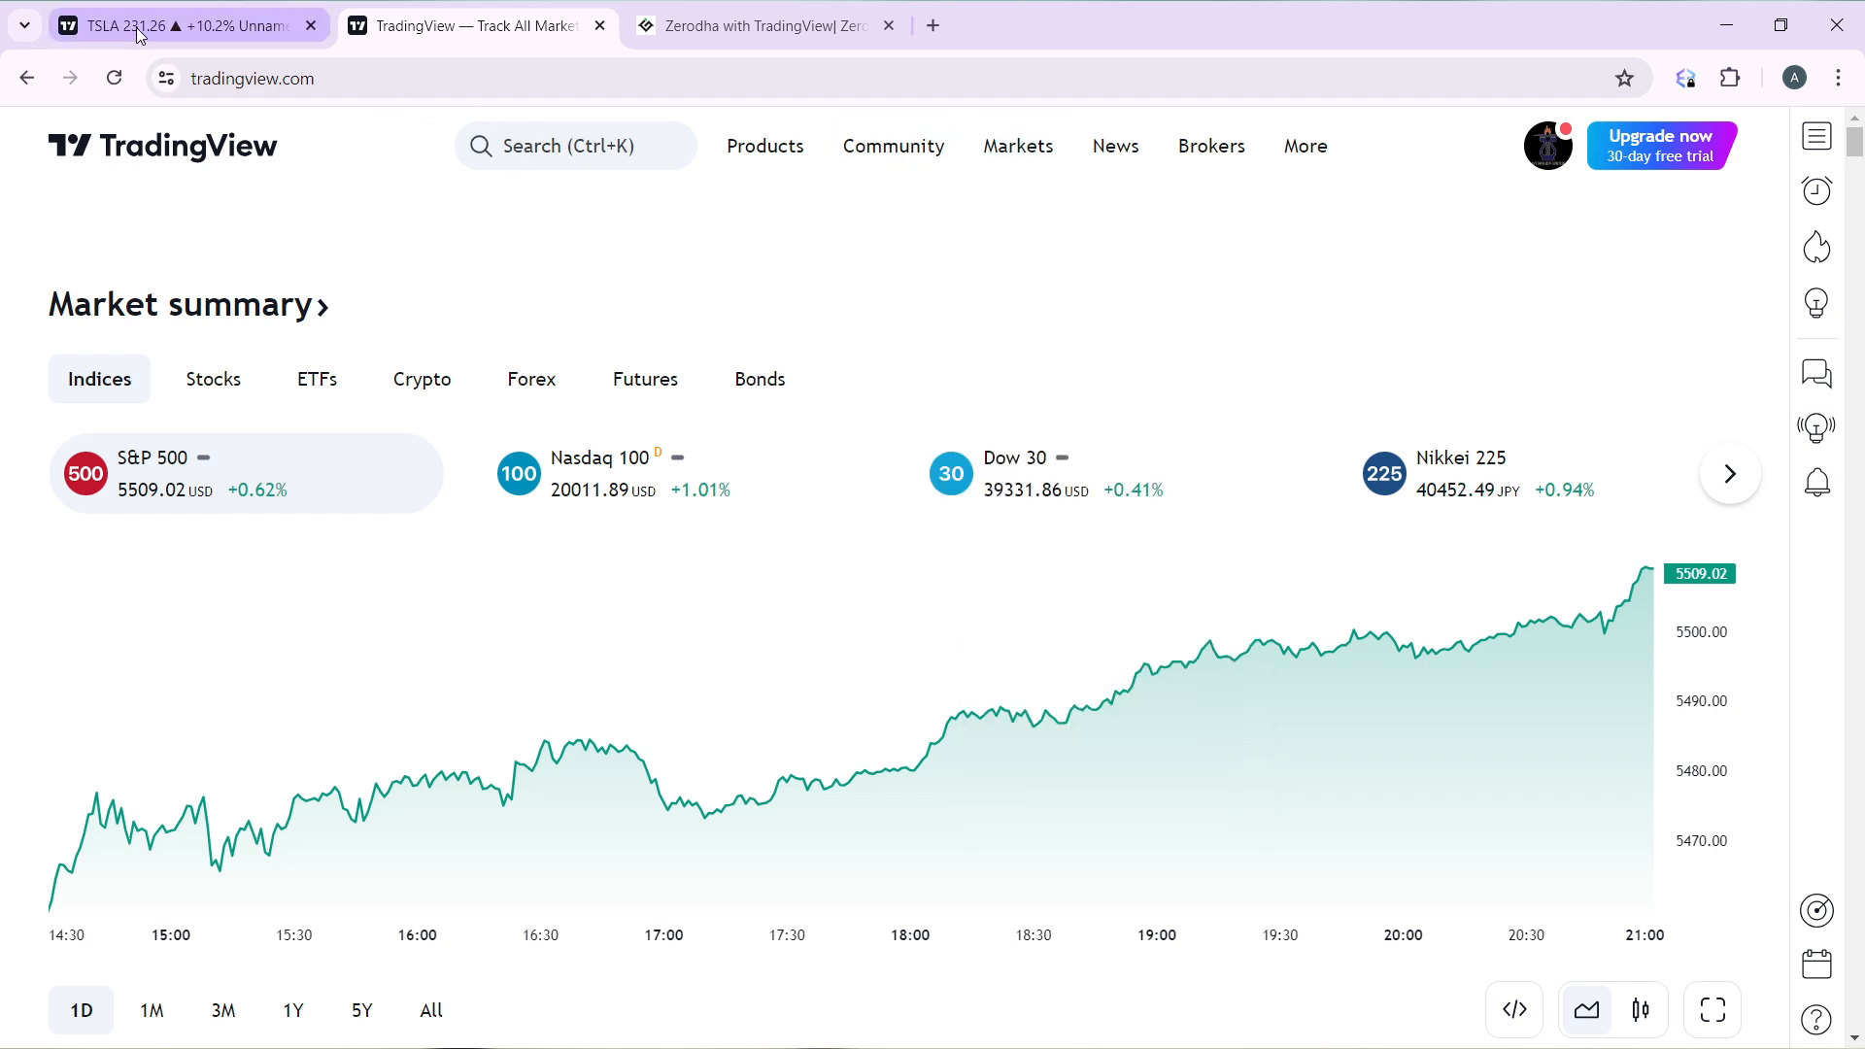
{"action": "left_click", "coordinate": [146, 27]}
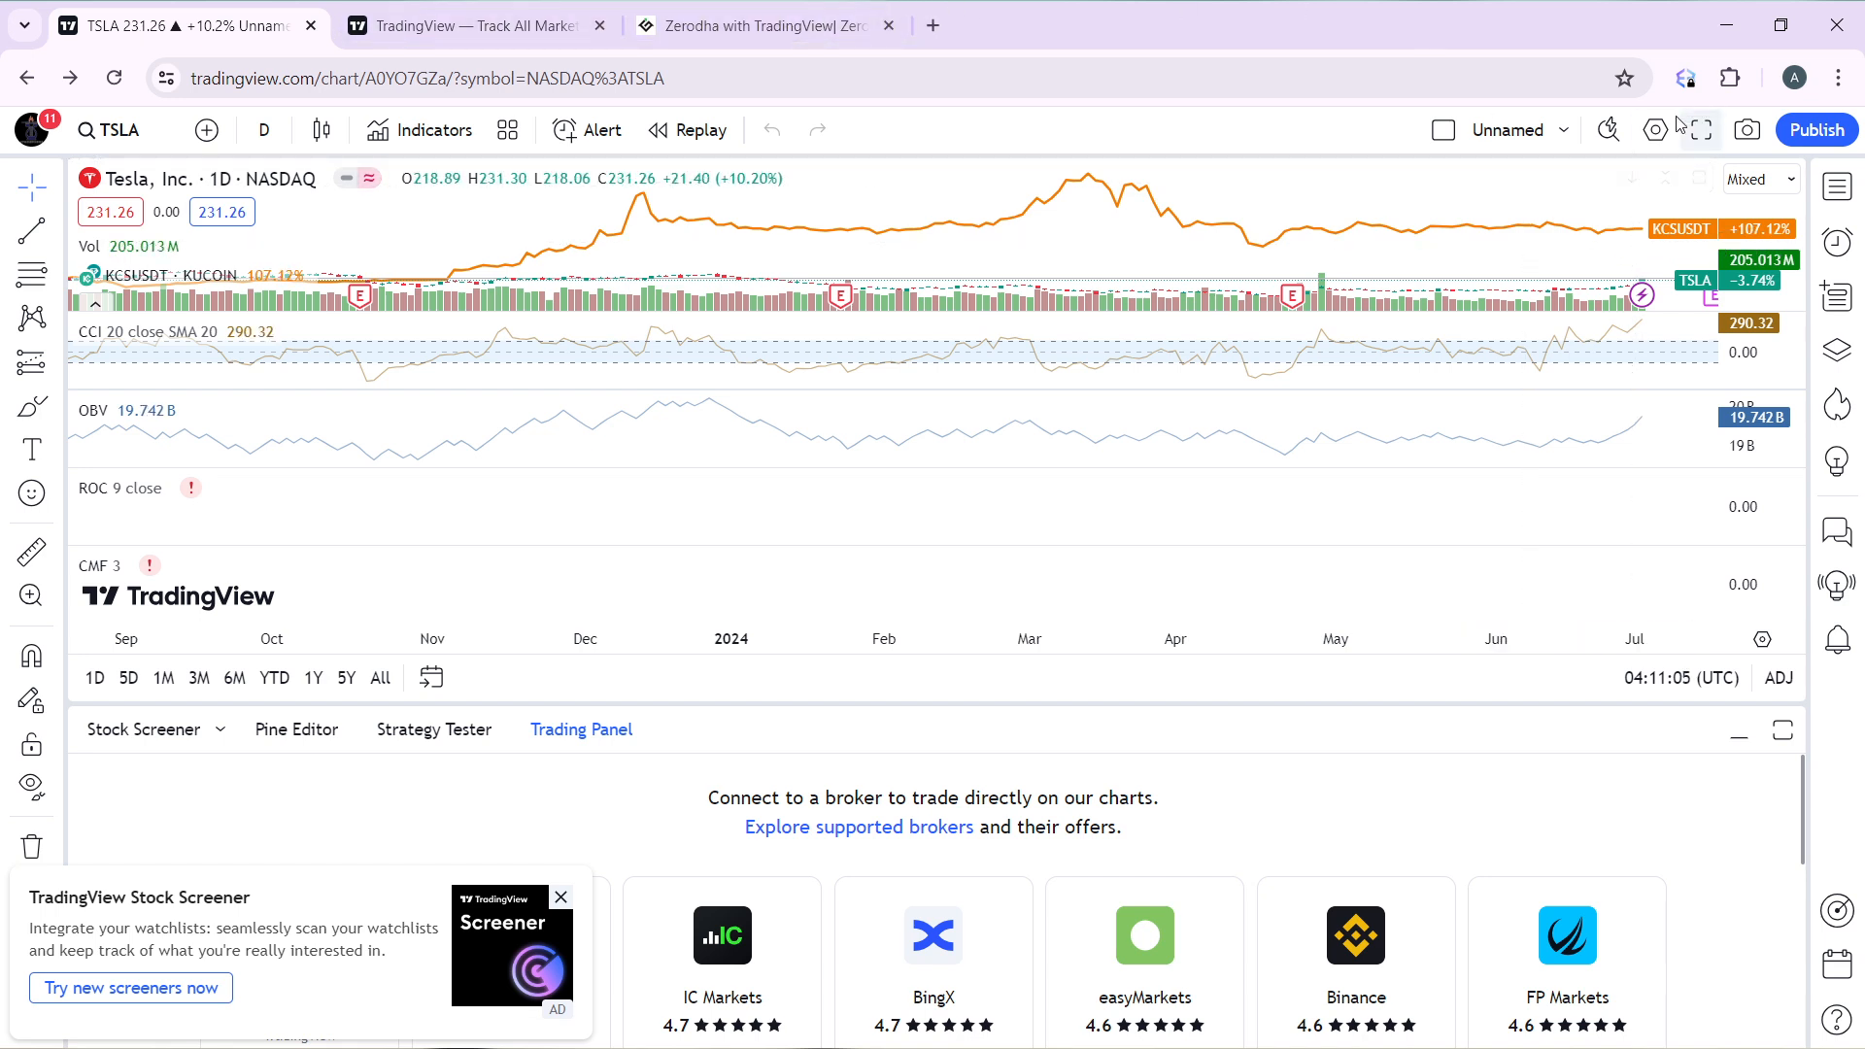
{"action": "mouse_move", "coordinate": [1654, 131]}
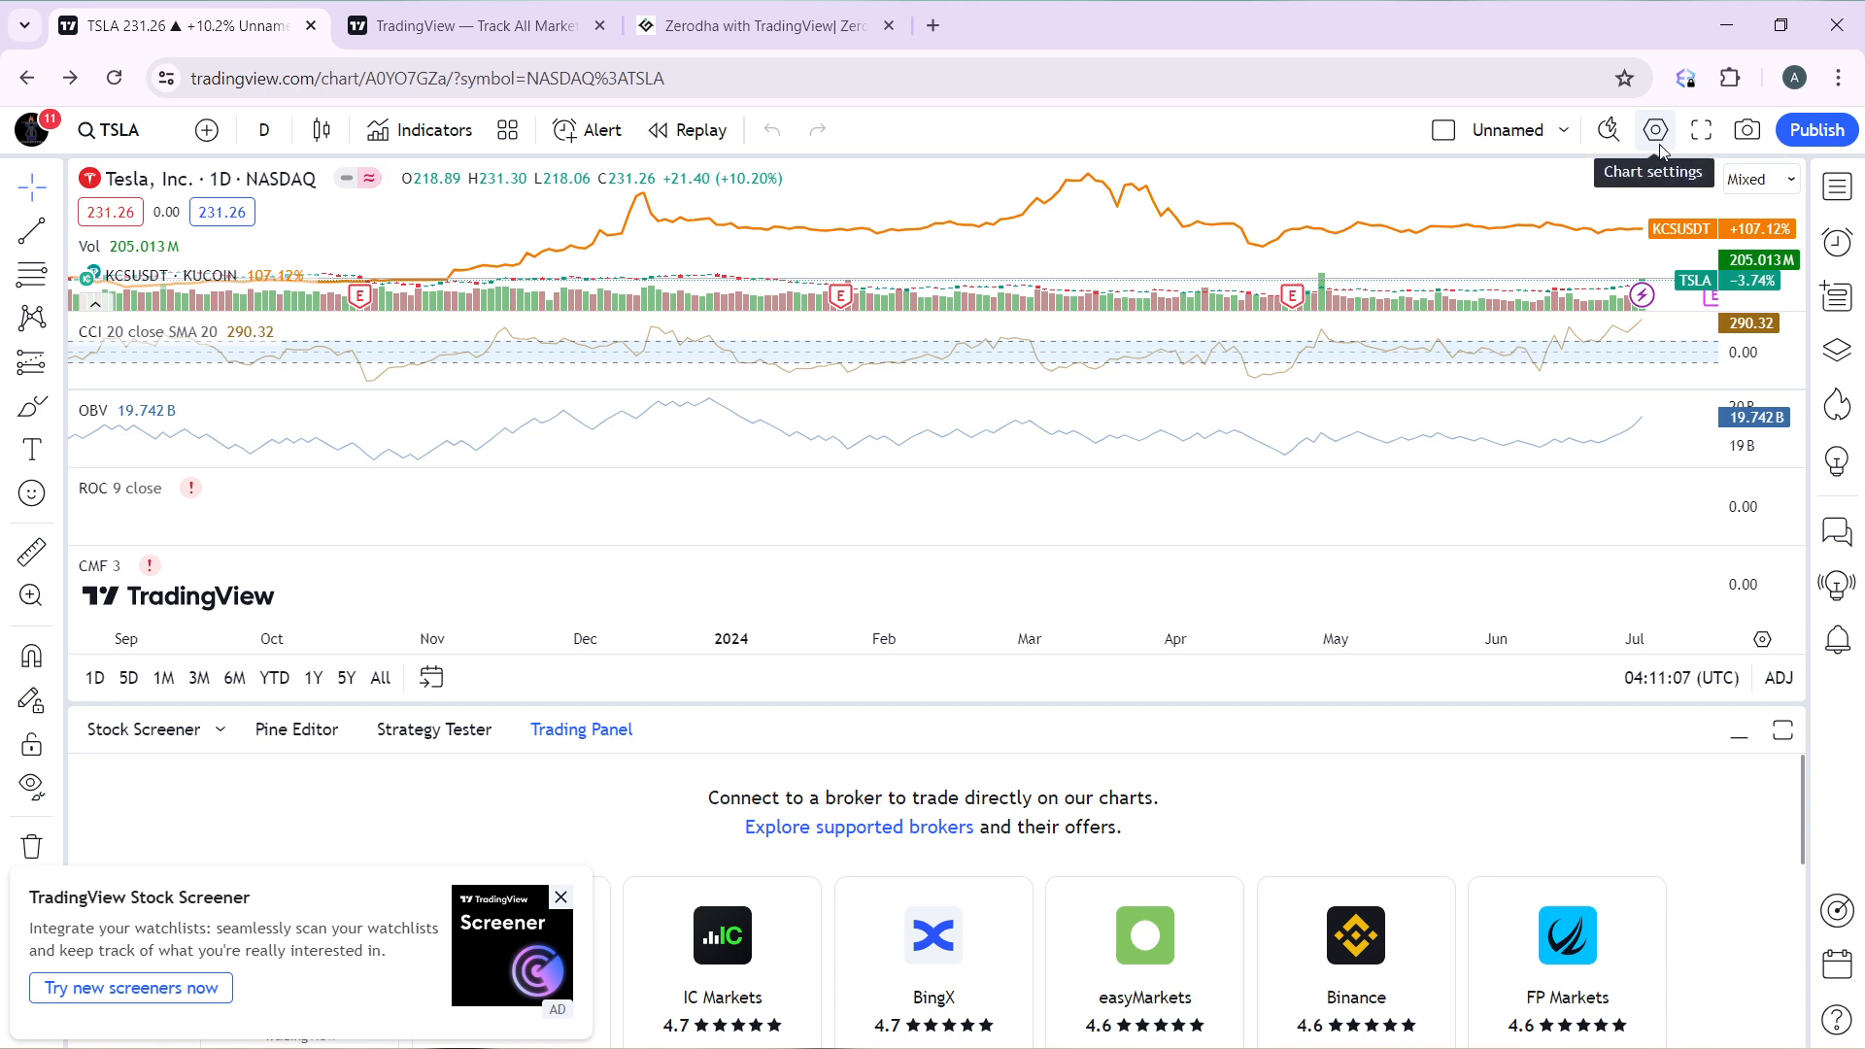
Step: Show Chart settings' Scales and lines section, keeping indicators and financials labels on Value
{"action": "left_click", "coordinate": [1656, 129]}
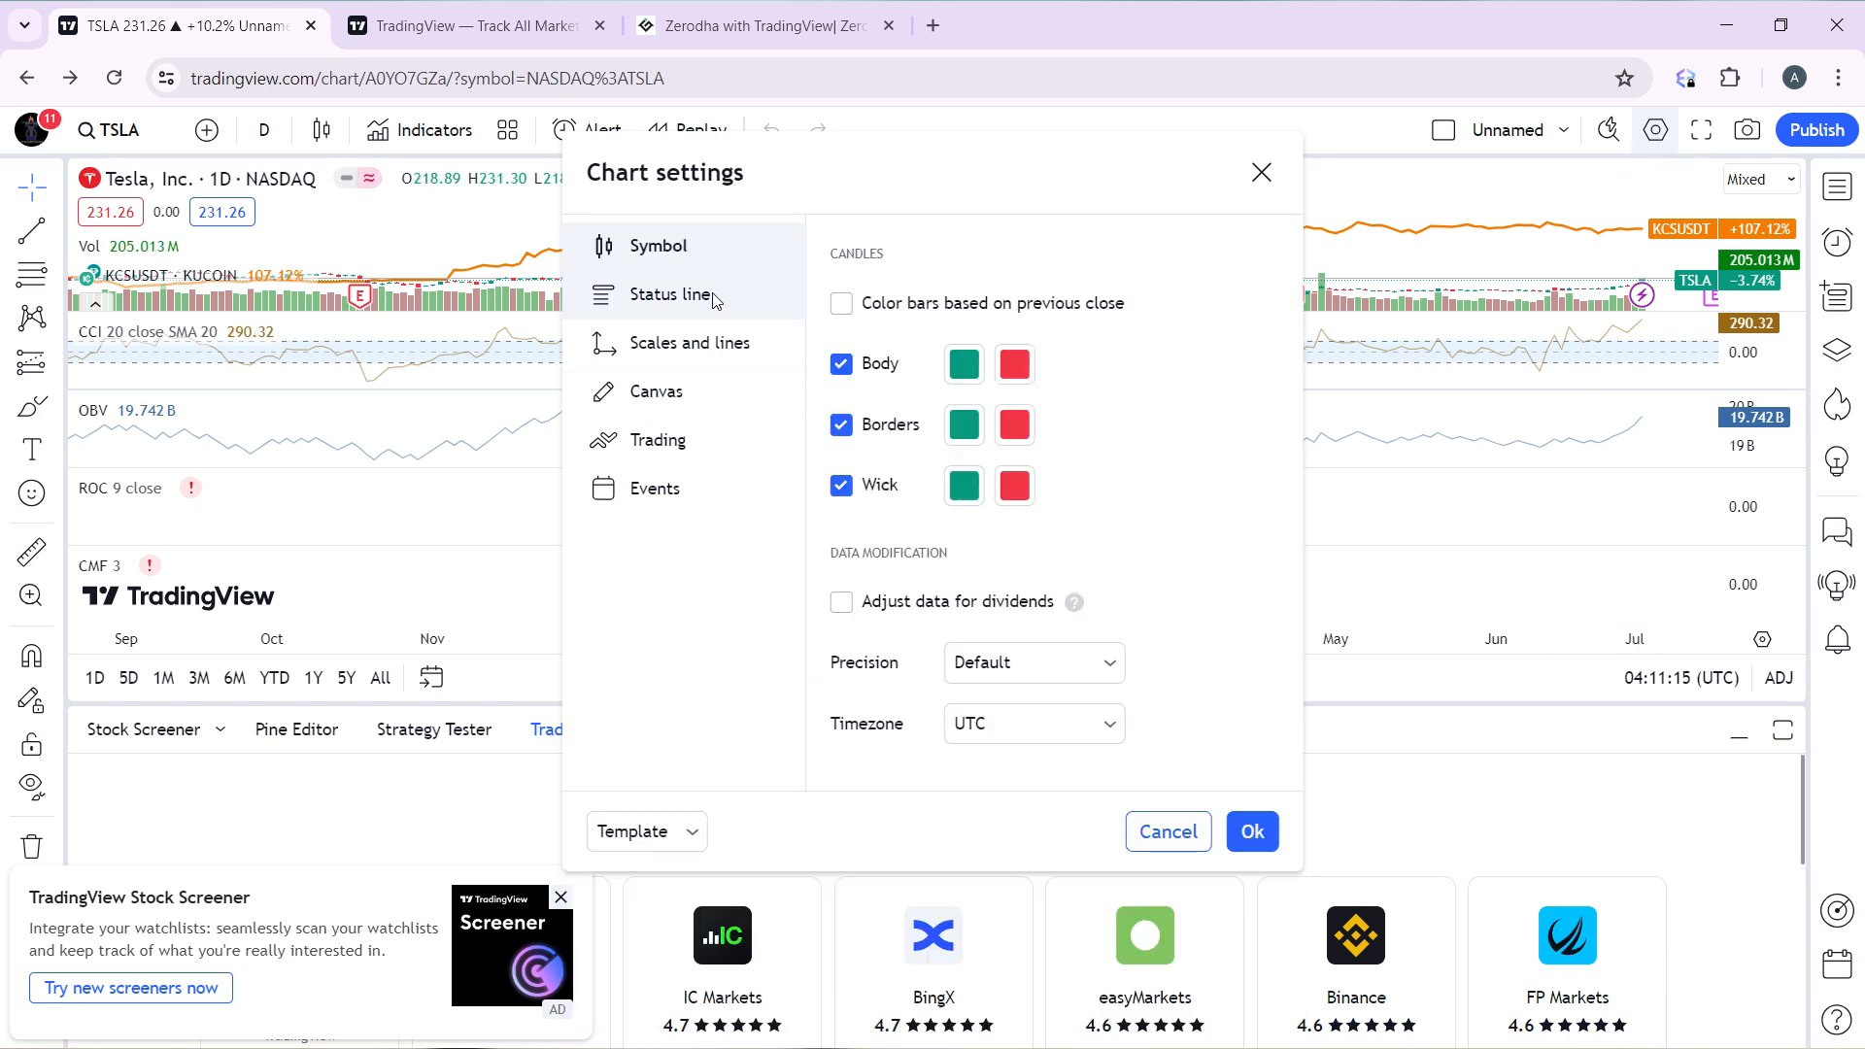
{"action": "left_click", "coordinate": [674, 295]}
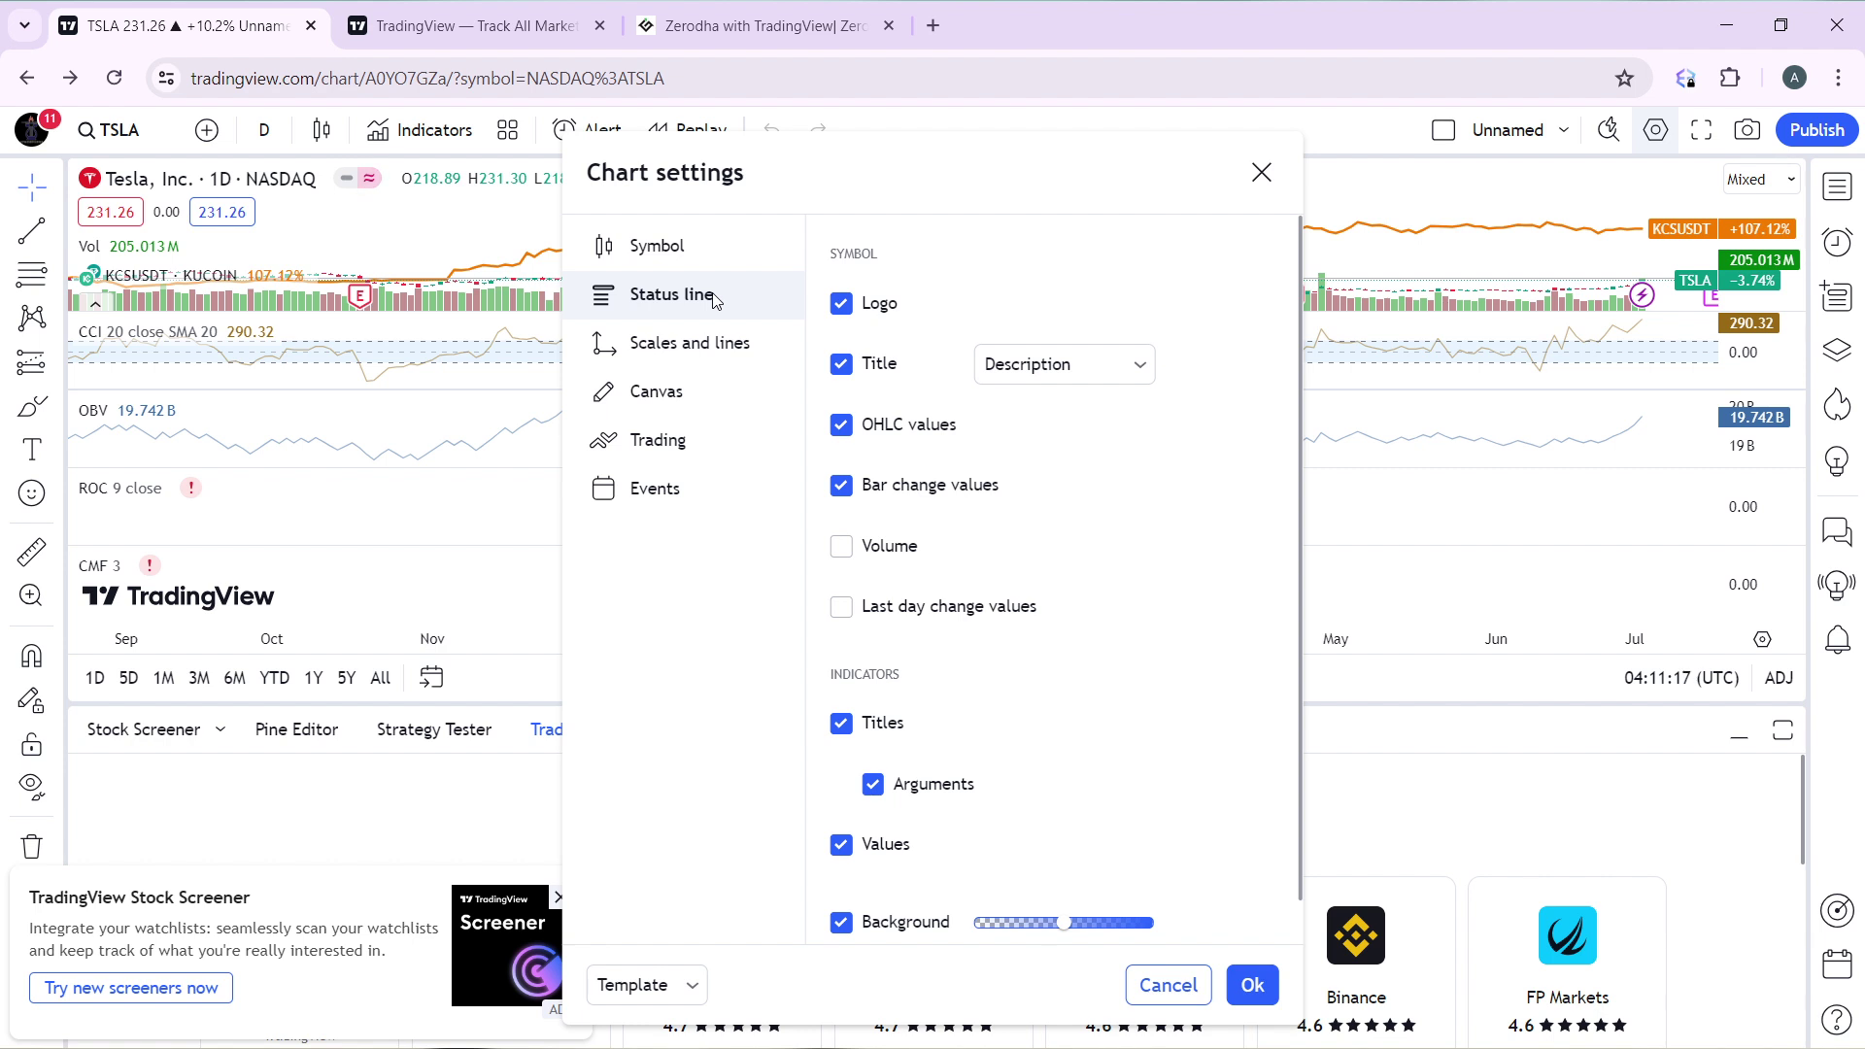
{"action": "mouse_move", "coordinate": [662, 371]}
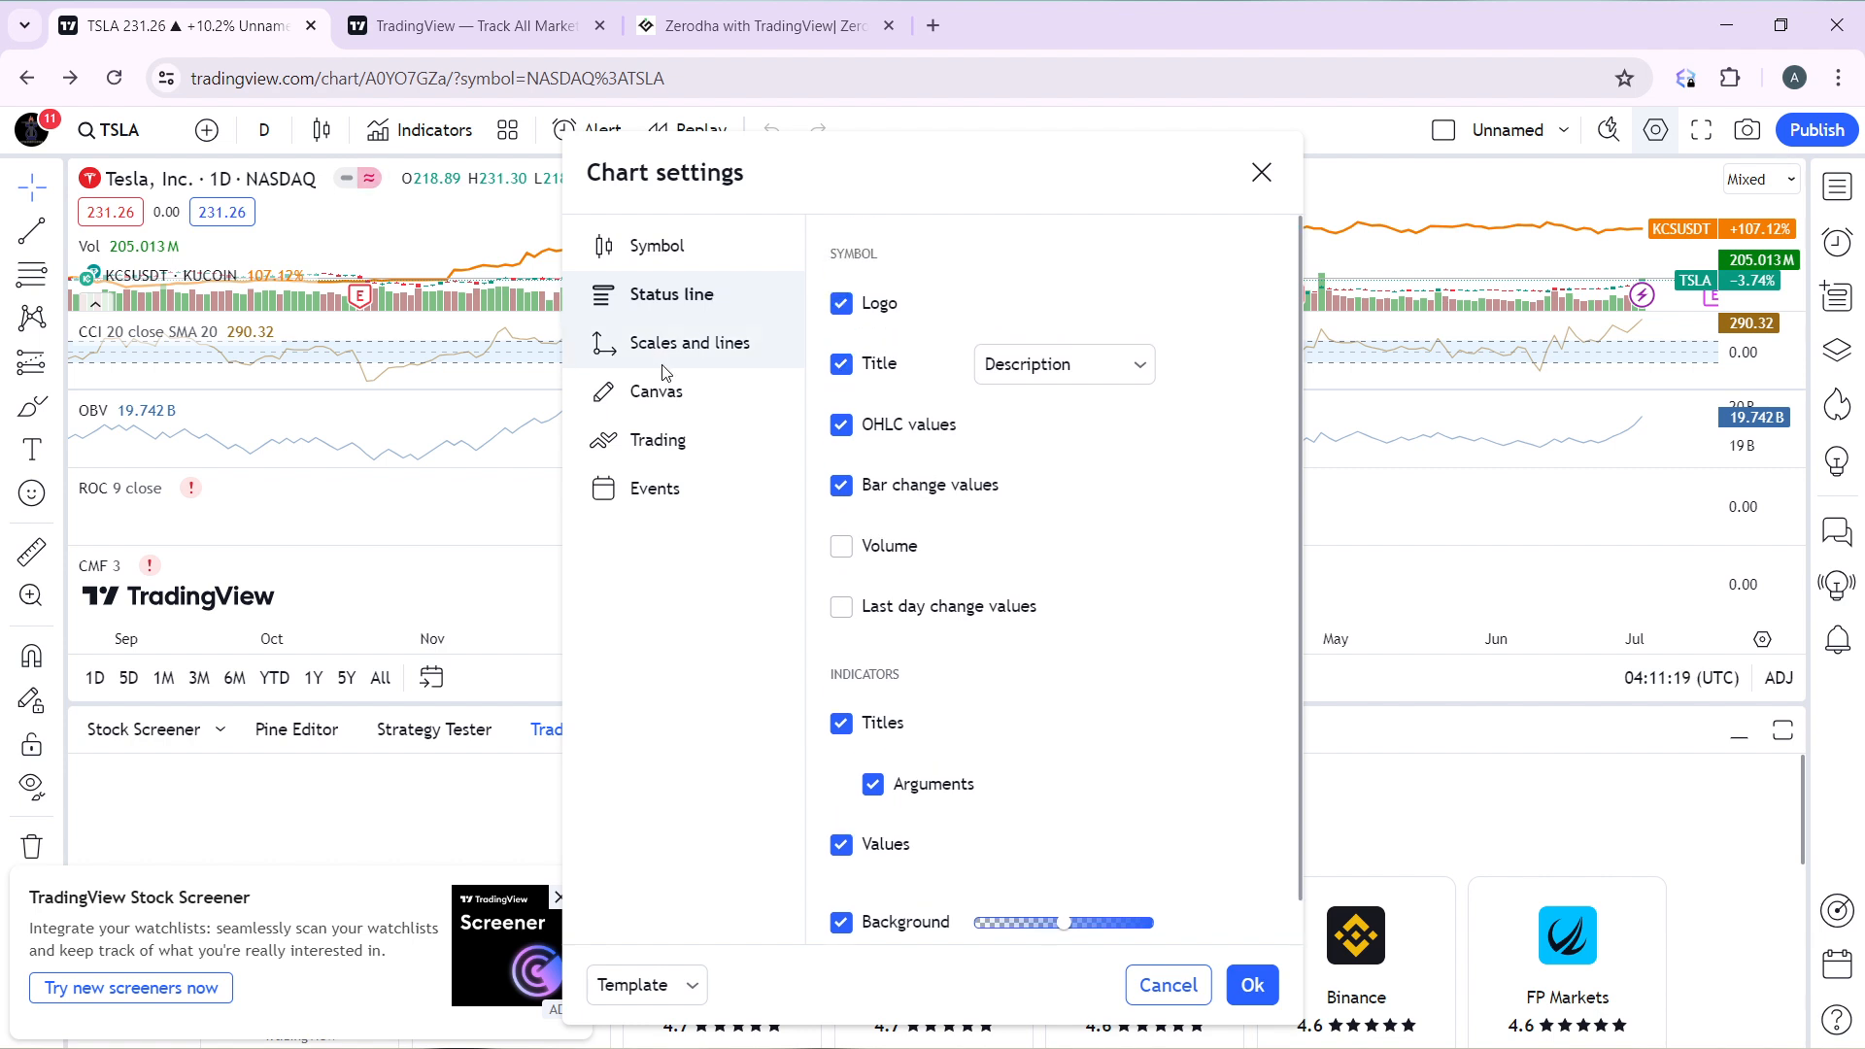
{"action": "left_click", "coordinate": [690, 343]}
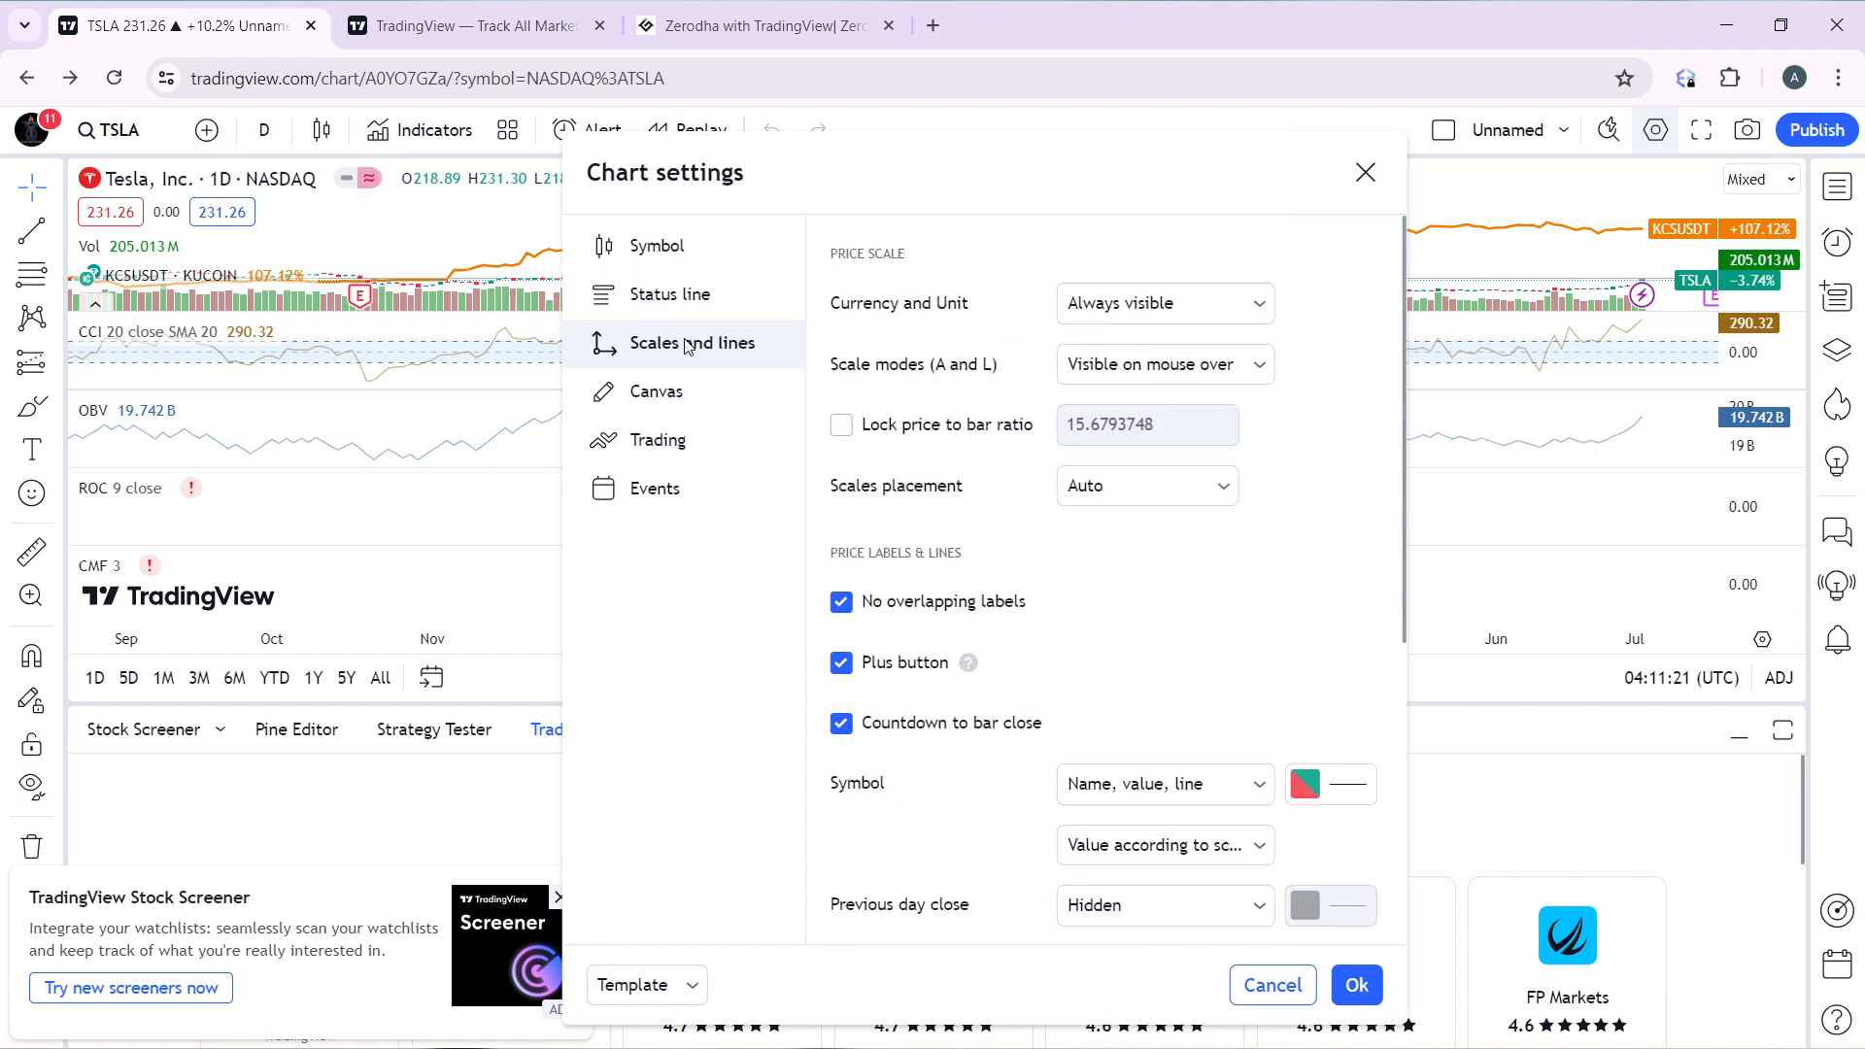
{"action": "scroll", "scroll_direction": "down", "scroll_amount": 3}
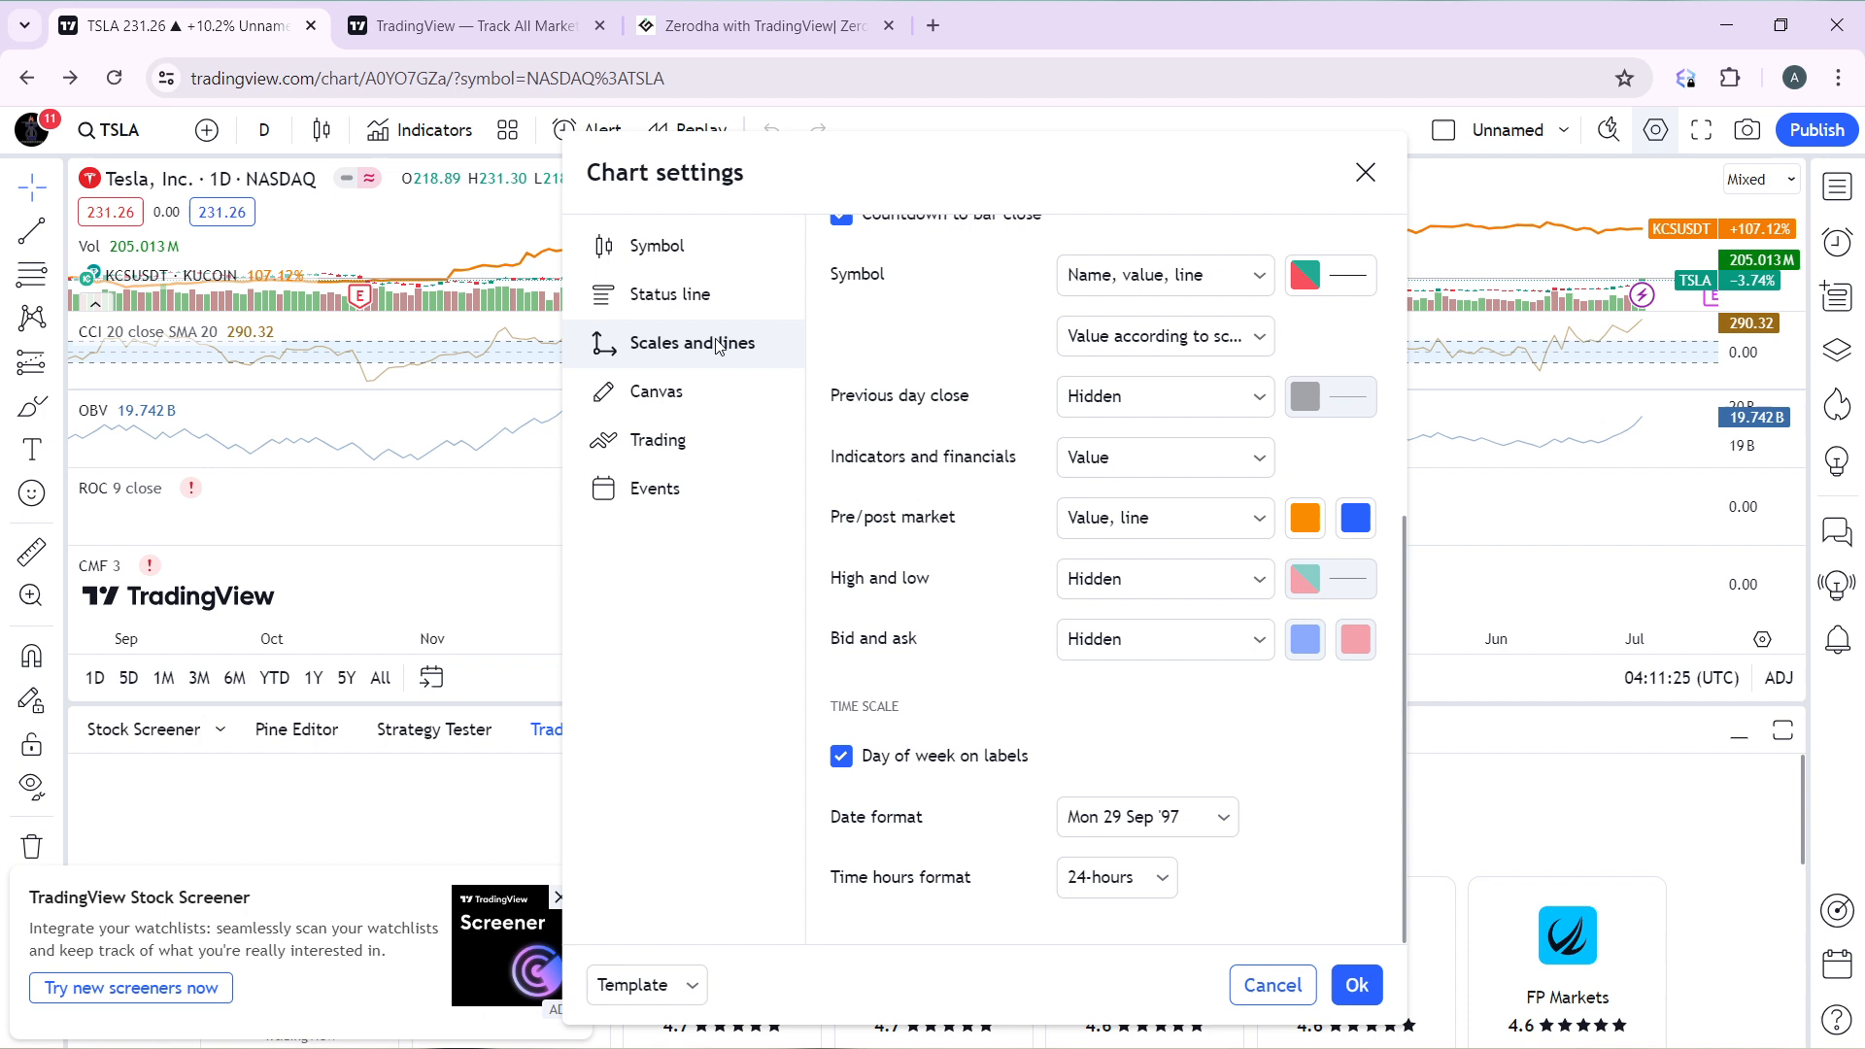
{"action": "left_click", "coordinate": [1164, 457]}
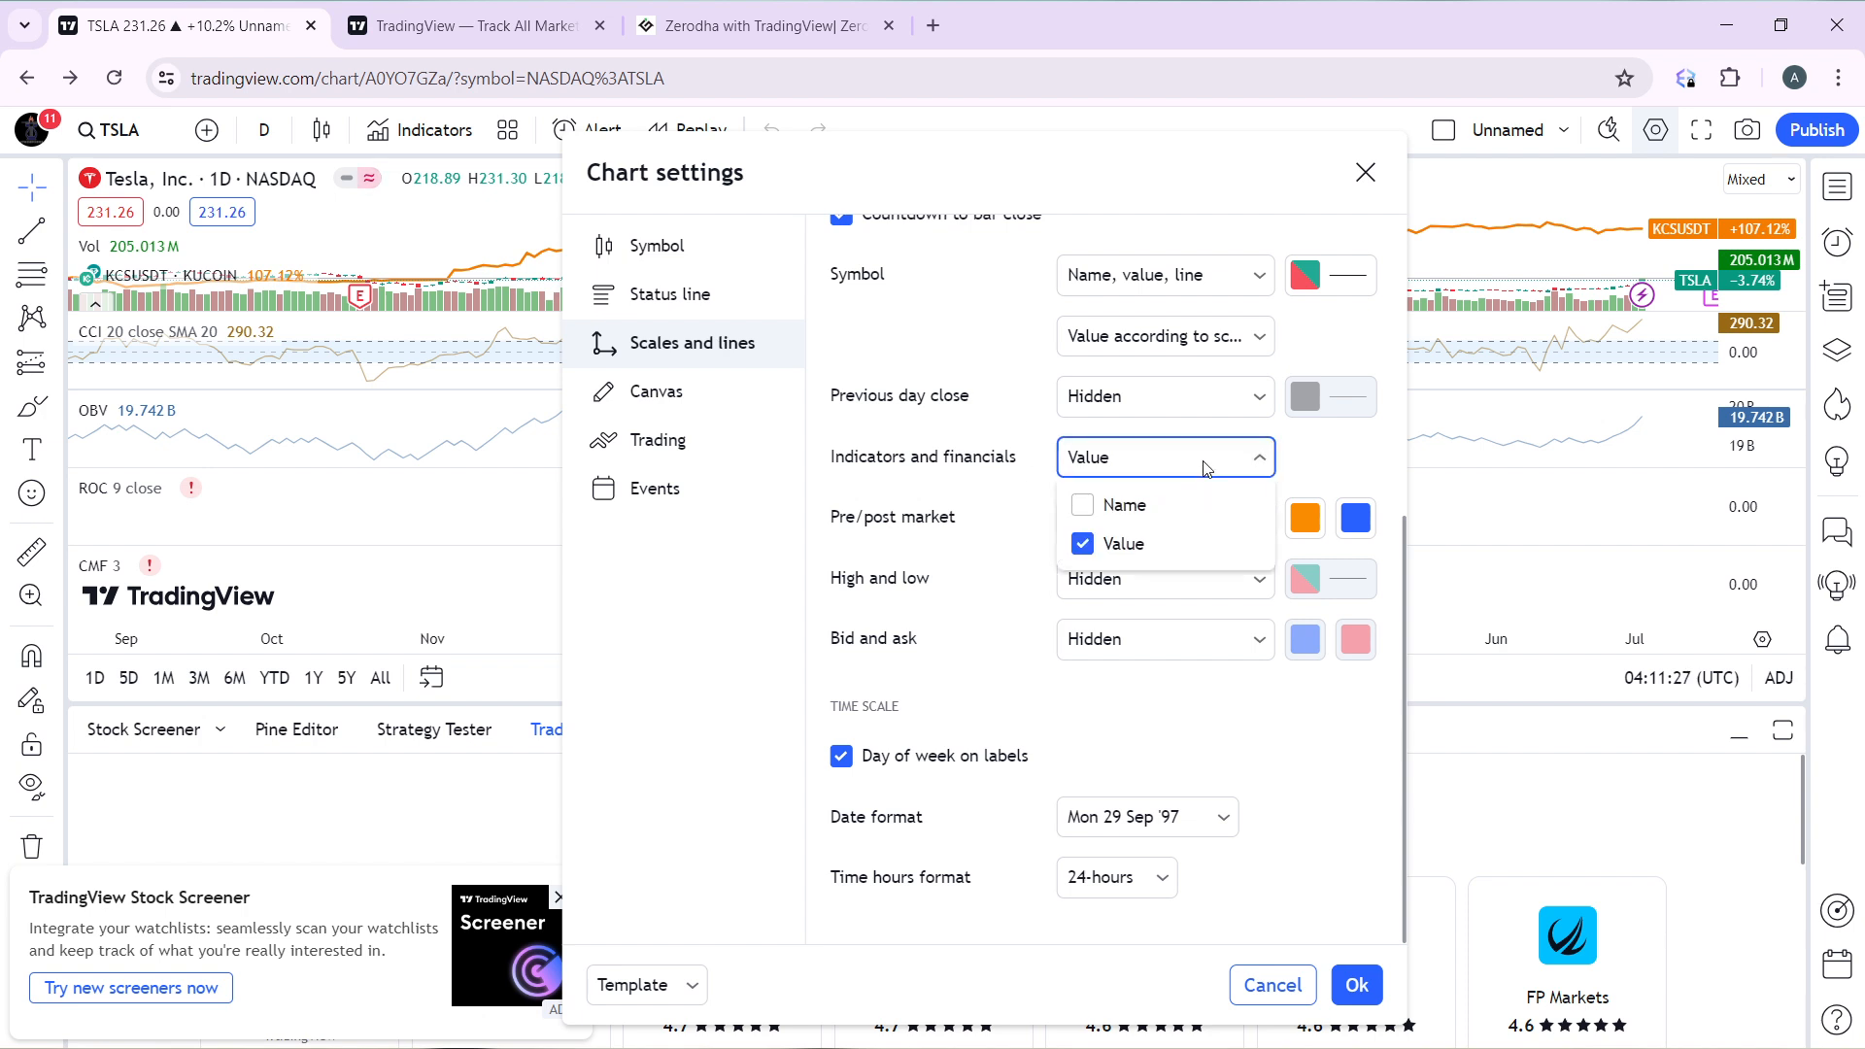
{"action": "left_click", "coordinate": [1124, 543]}
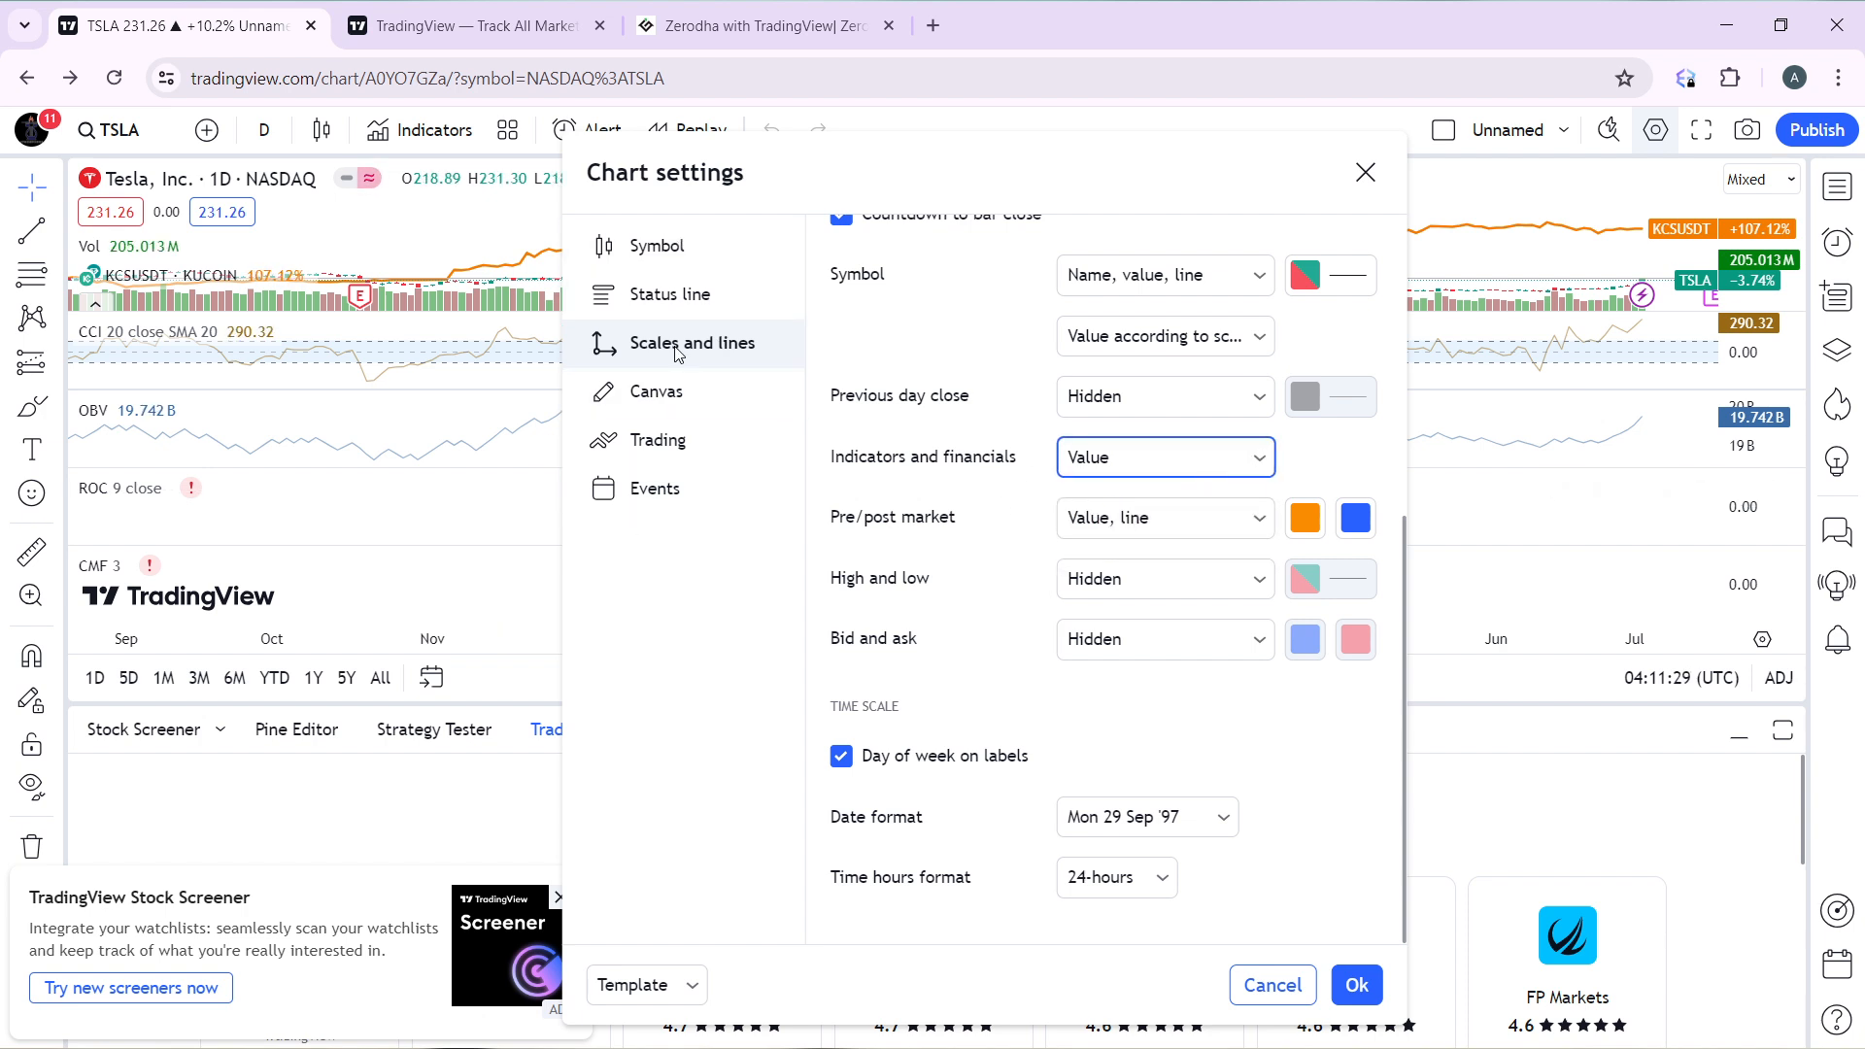
{"action": "mouse_move", "coordinate": [679, 410]}
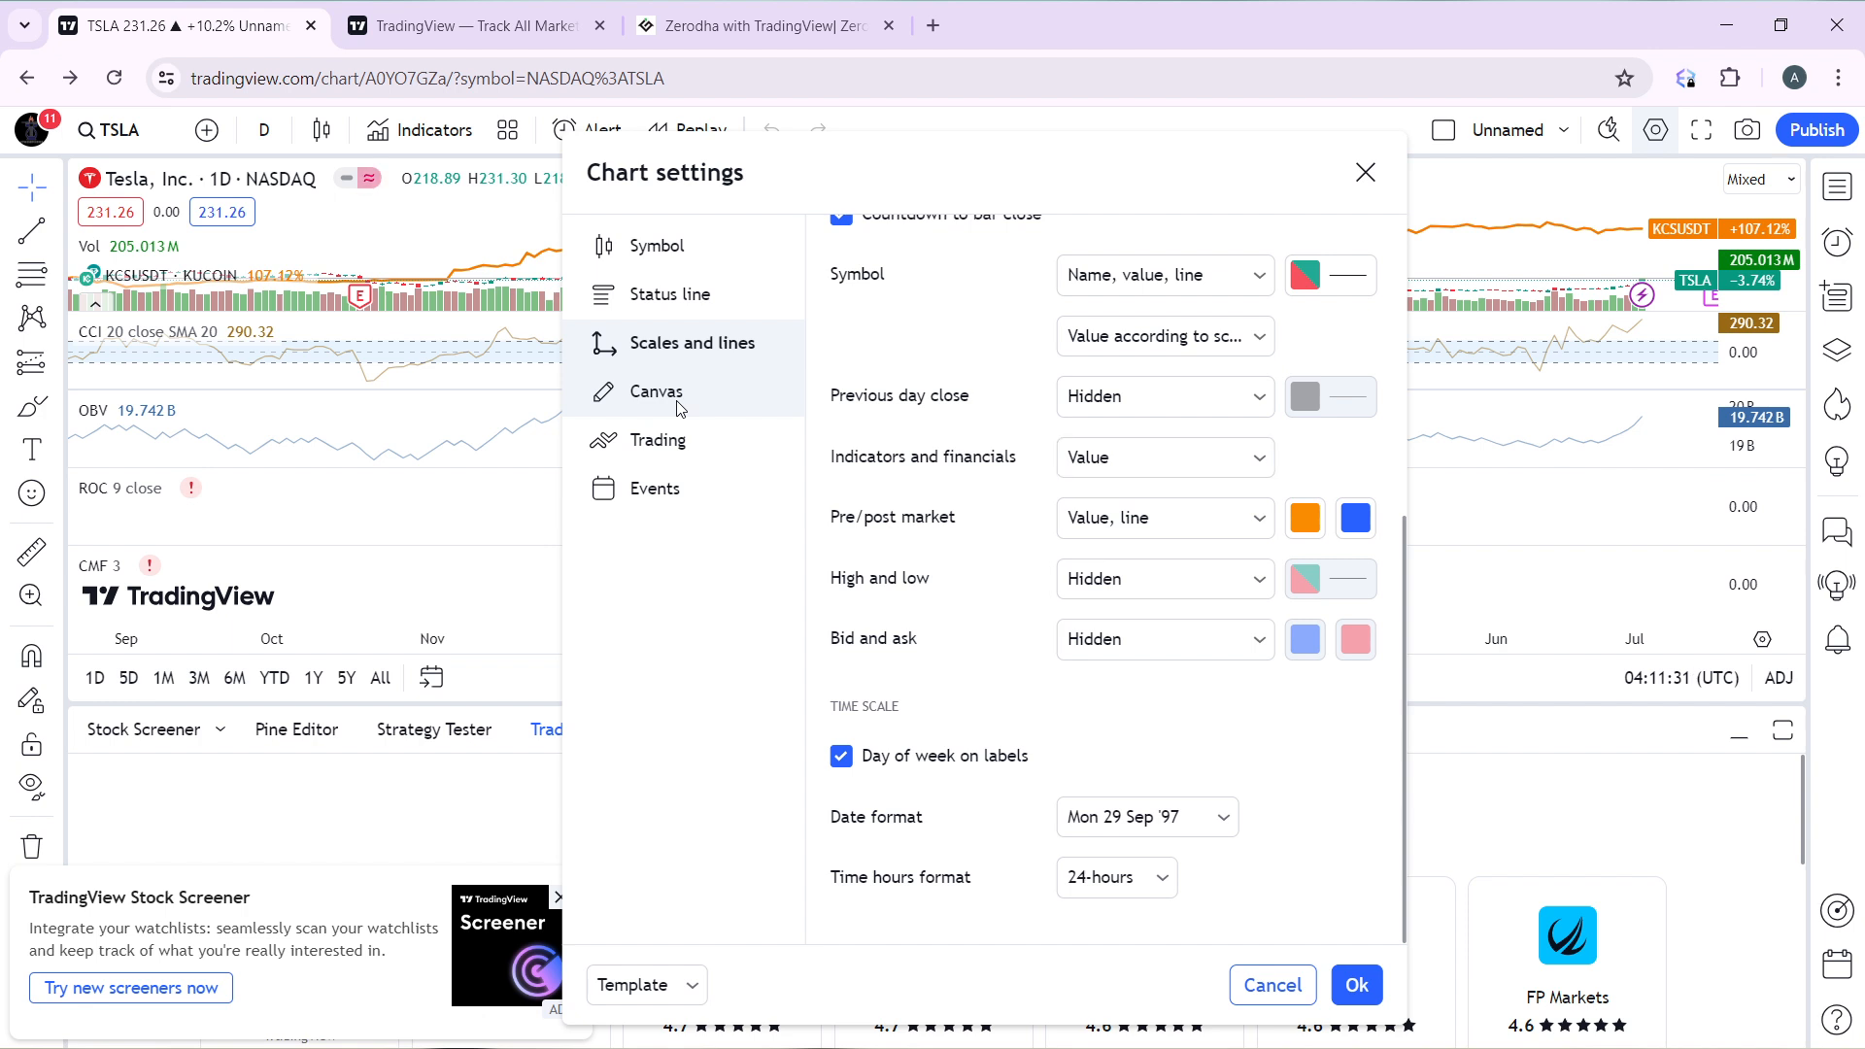
Step: Review the Canvas, Trading and Events sections of Chart settings
{"action": "left_click", "coordinate": [657, 392]}
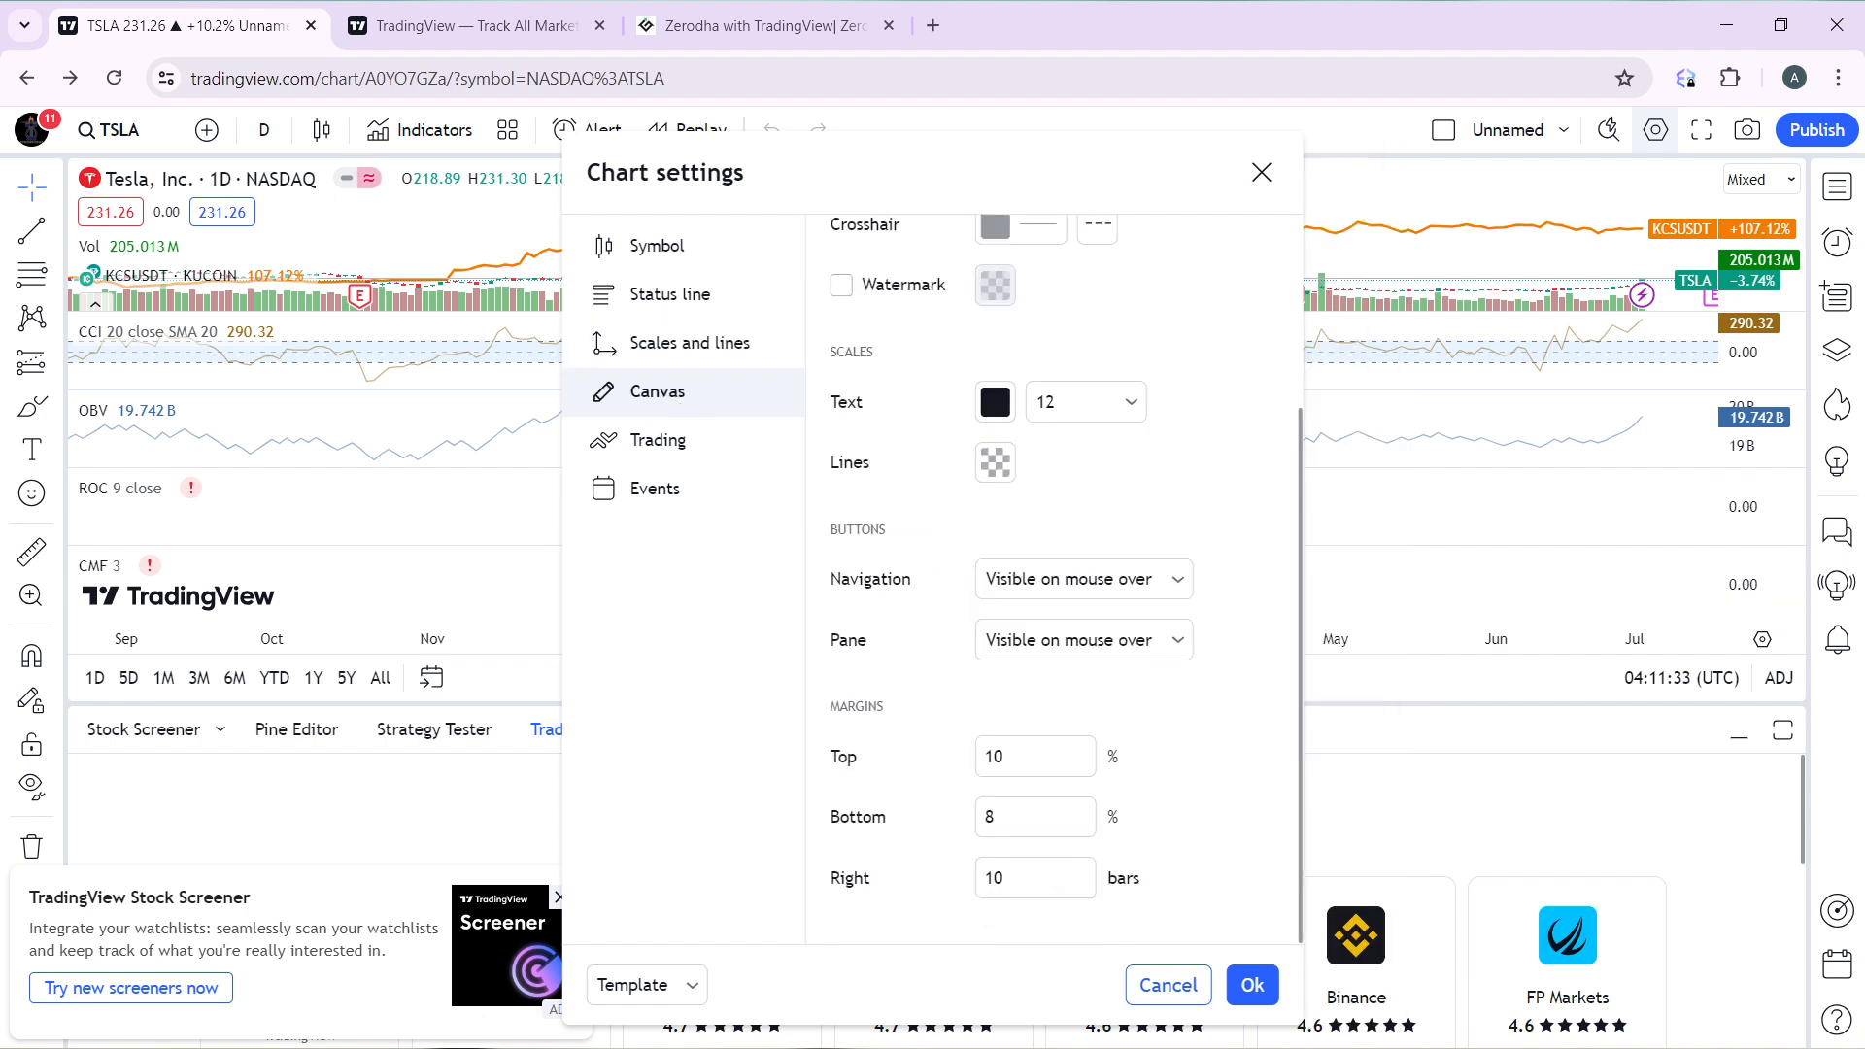
{"action": "left_click", "coordinate": [658, 440]}
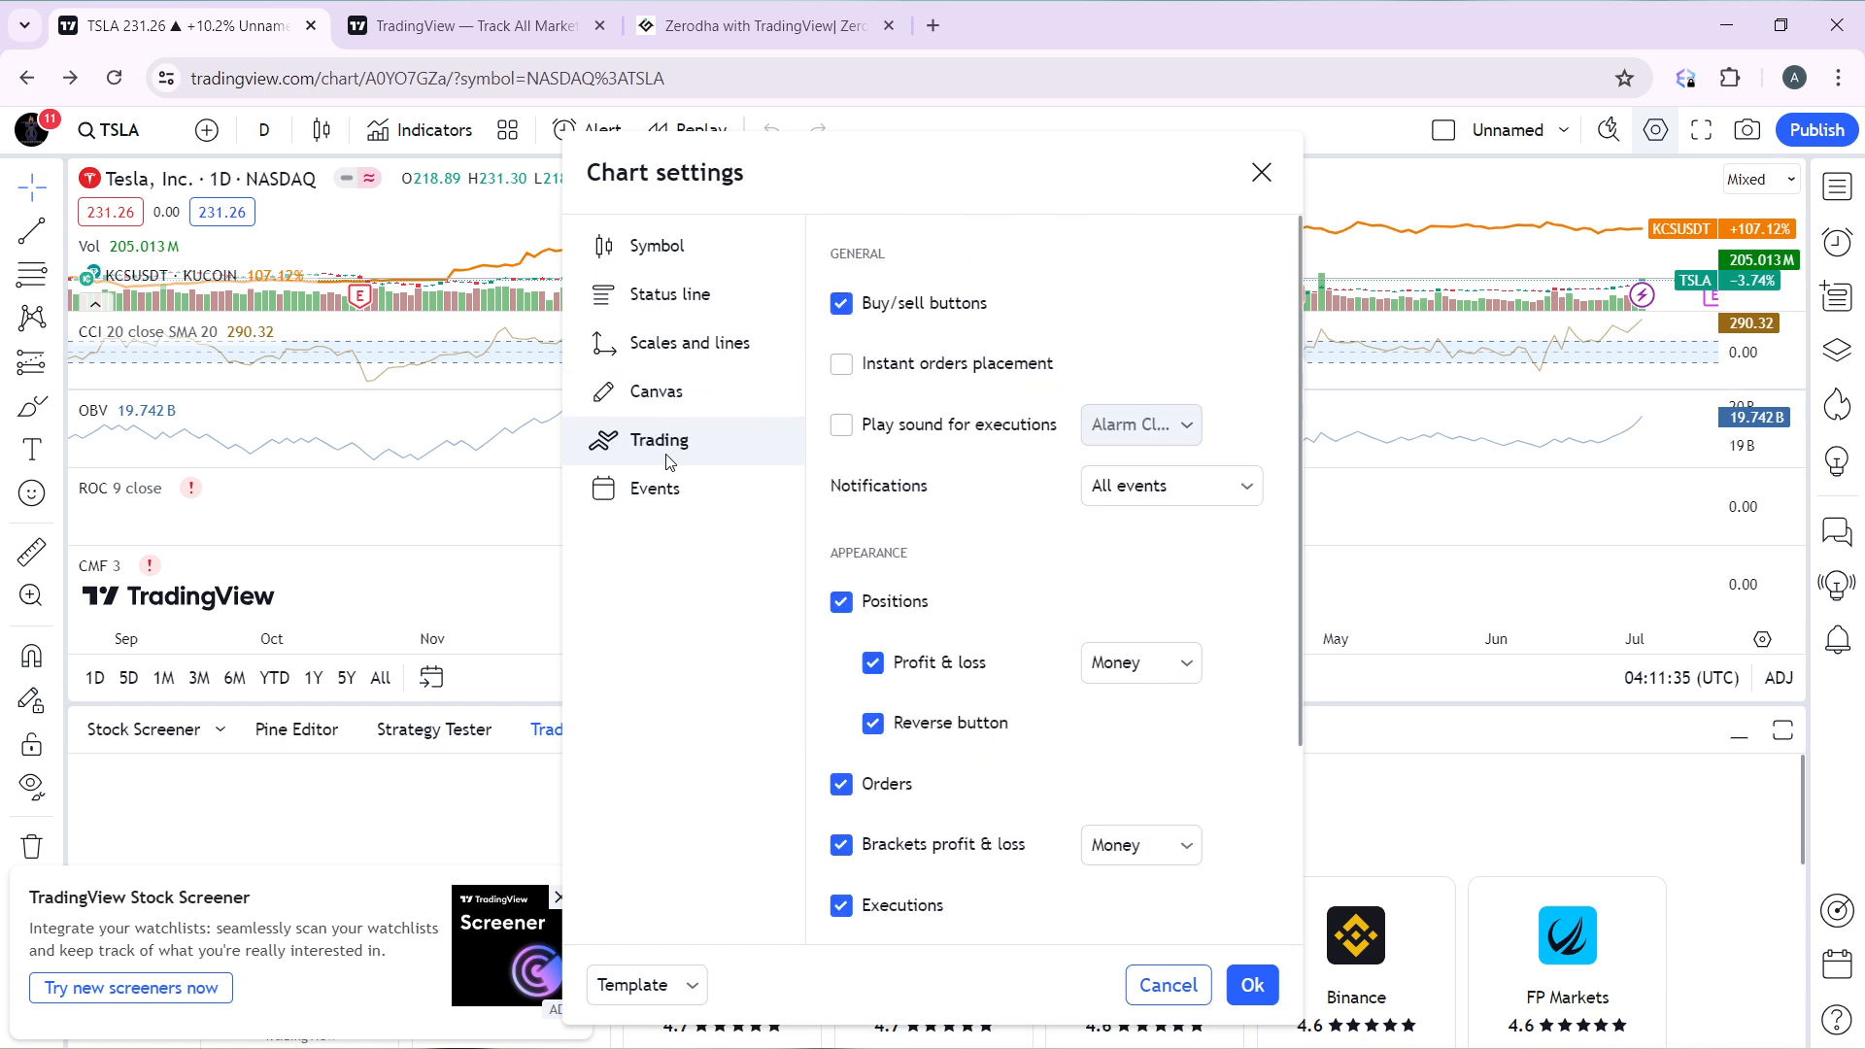
{"action": "scroll", "scroll_direction": "down", "scroll_amount": 3}
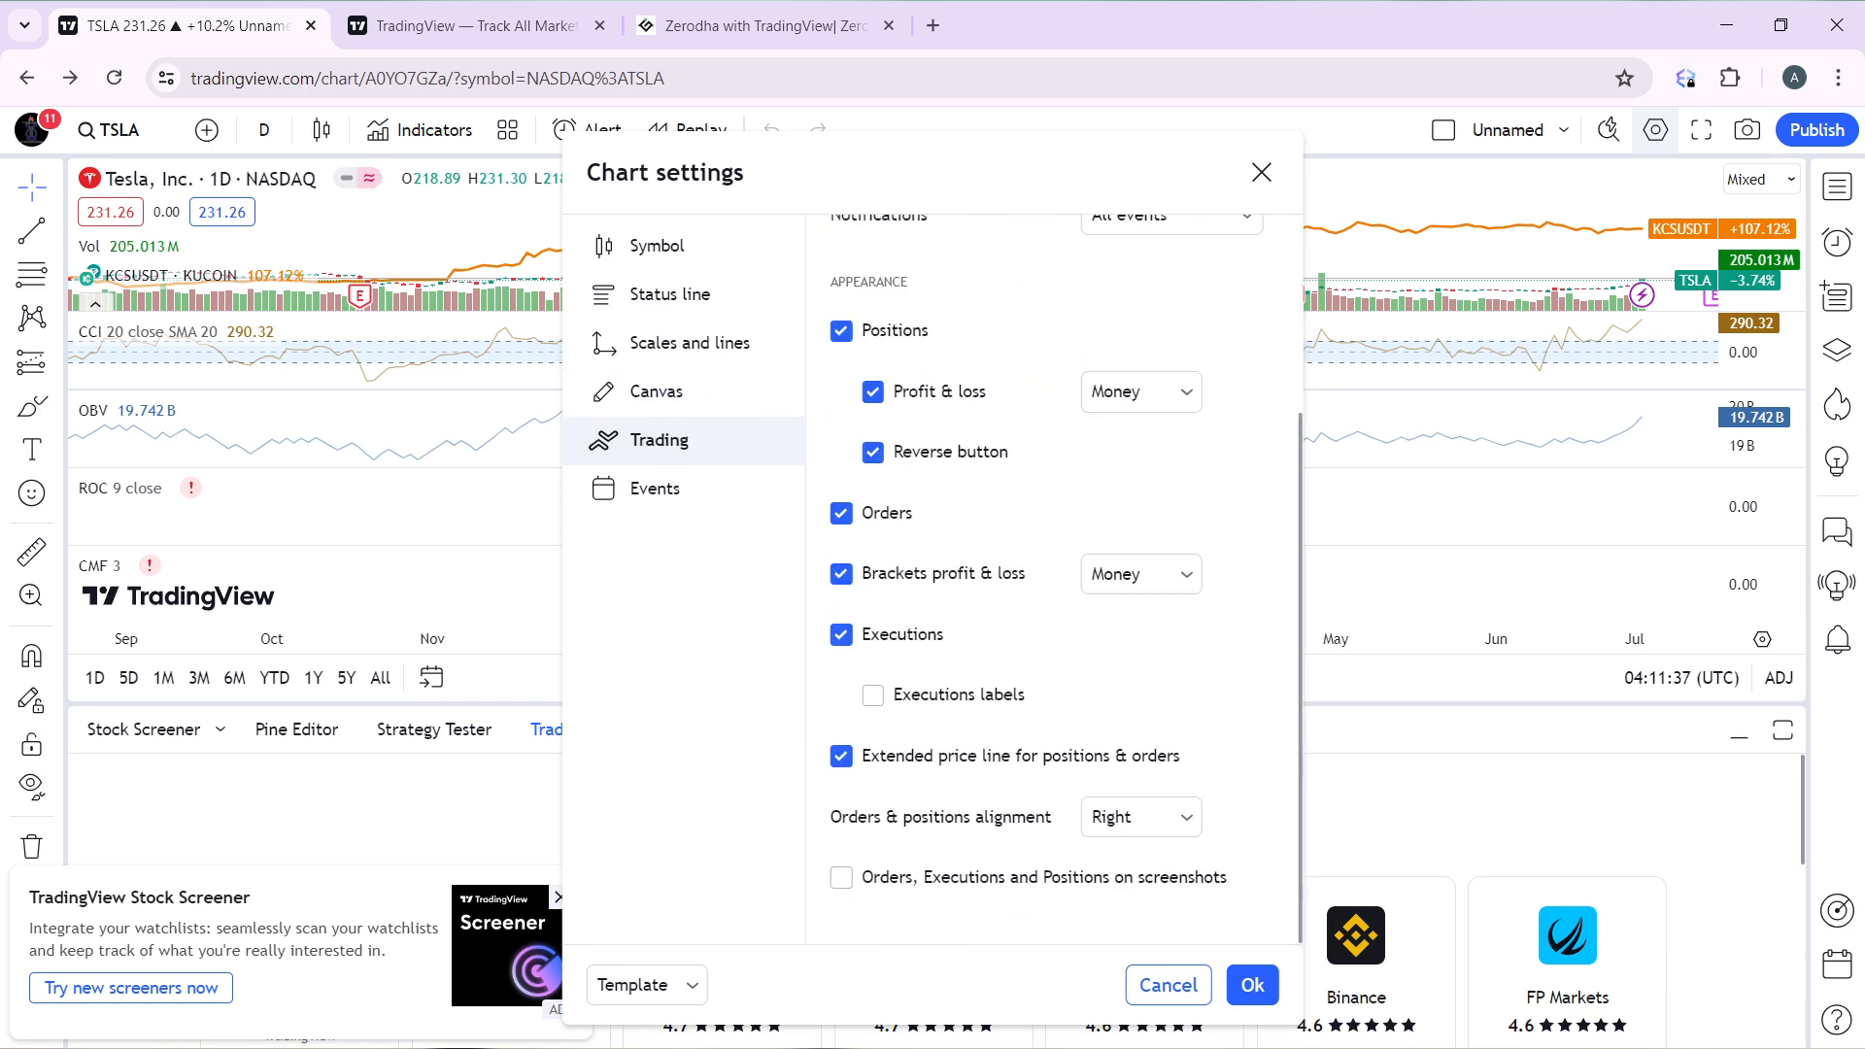
{"action": "left_click", "coordinate": [654, 489]}
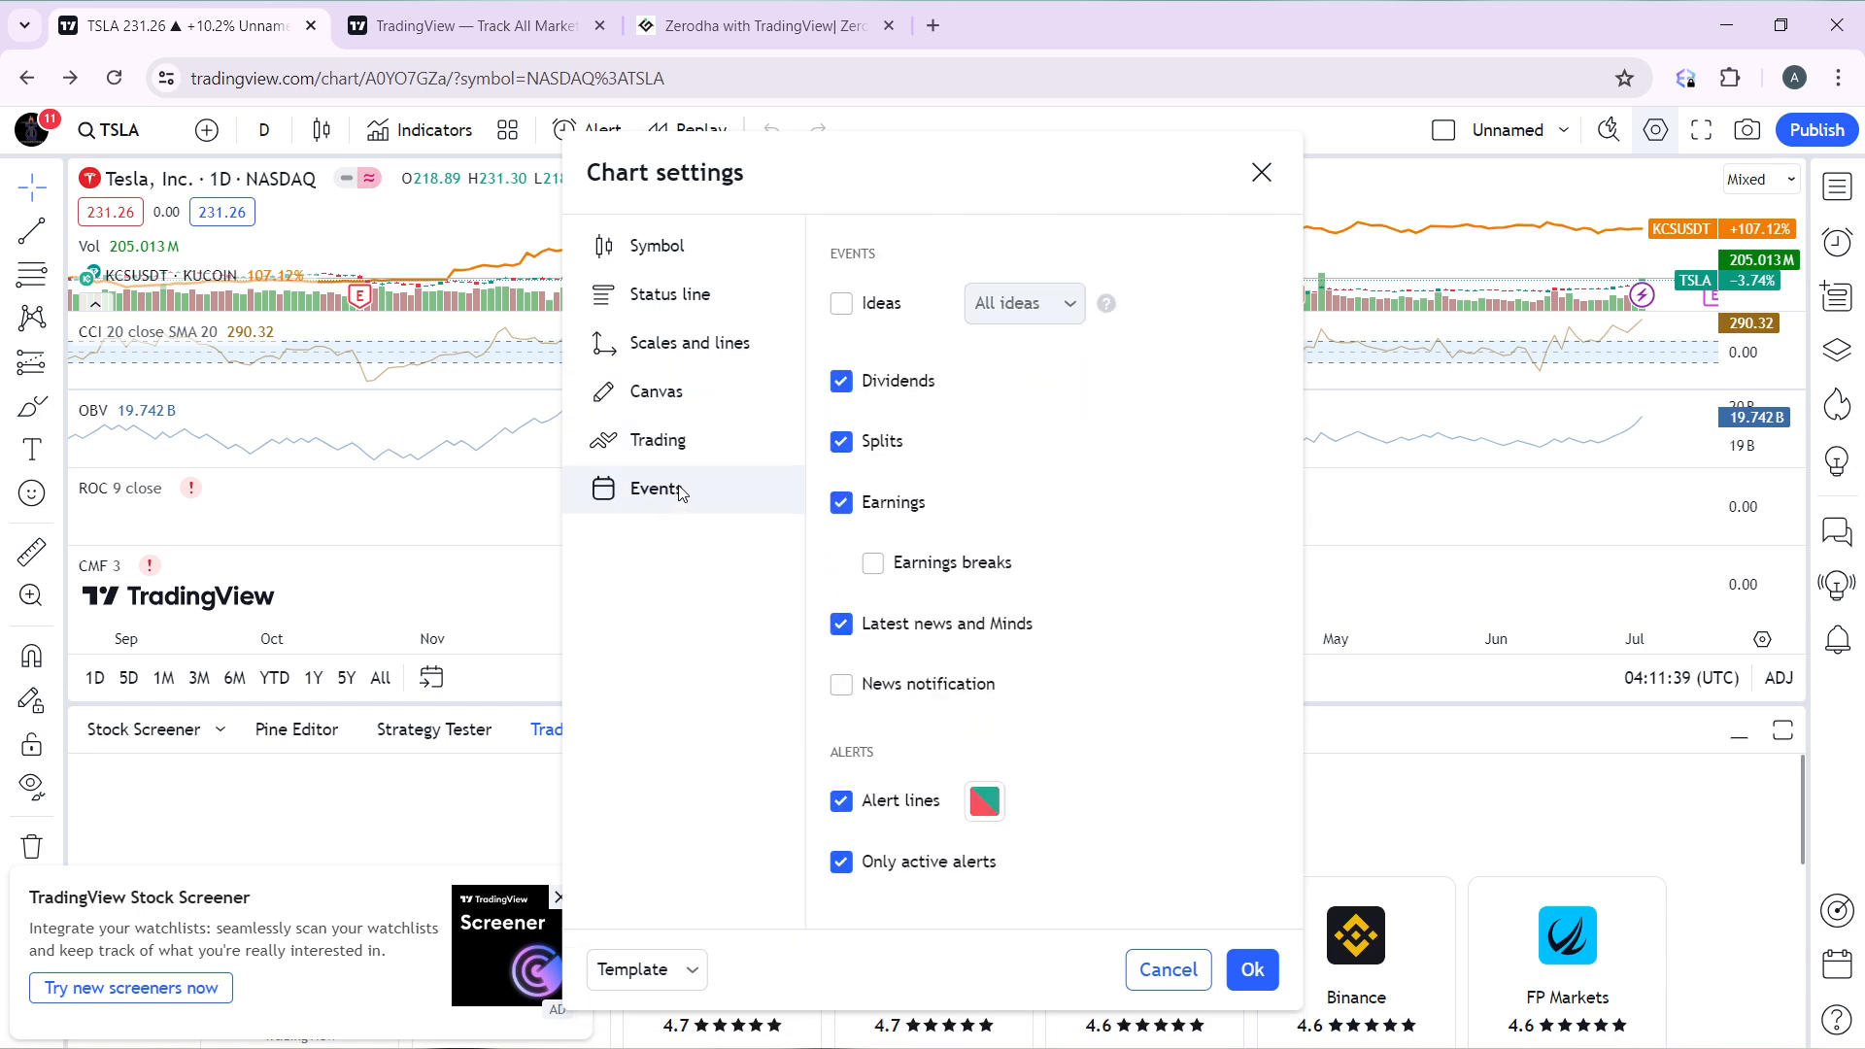
{"action": "mouse_move", "coordinate": [1136, 241]}
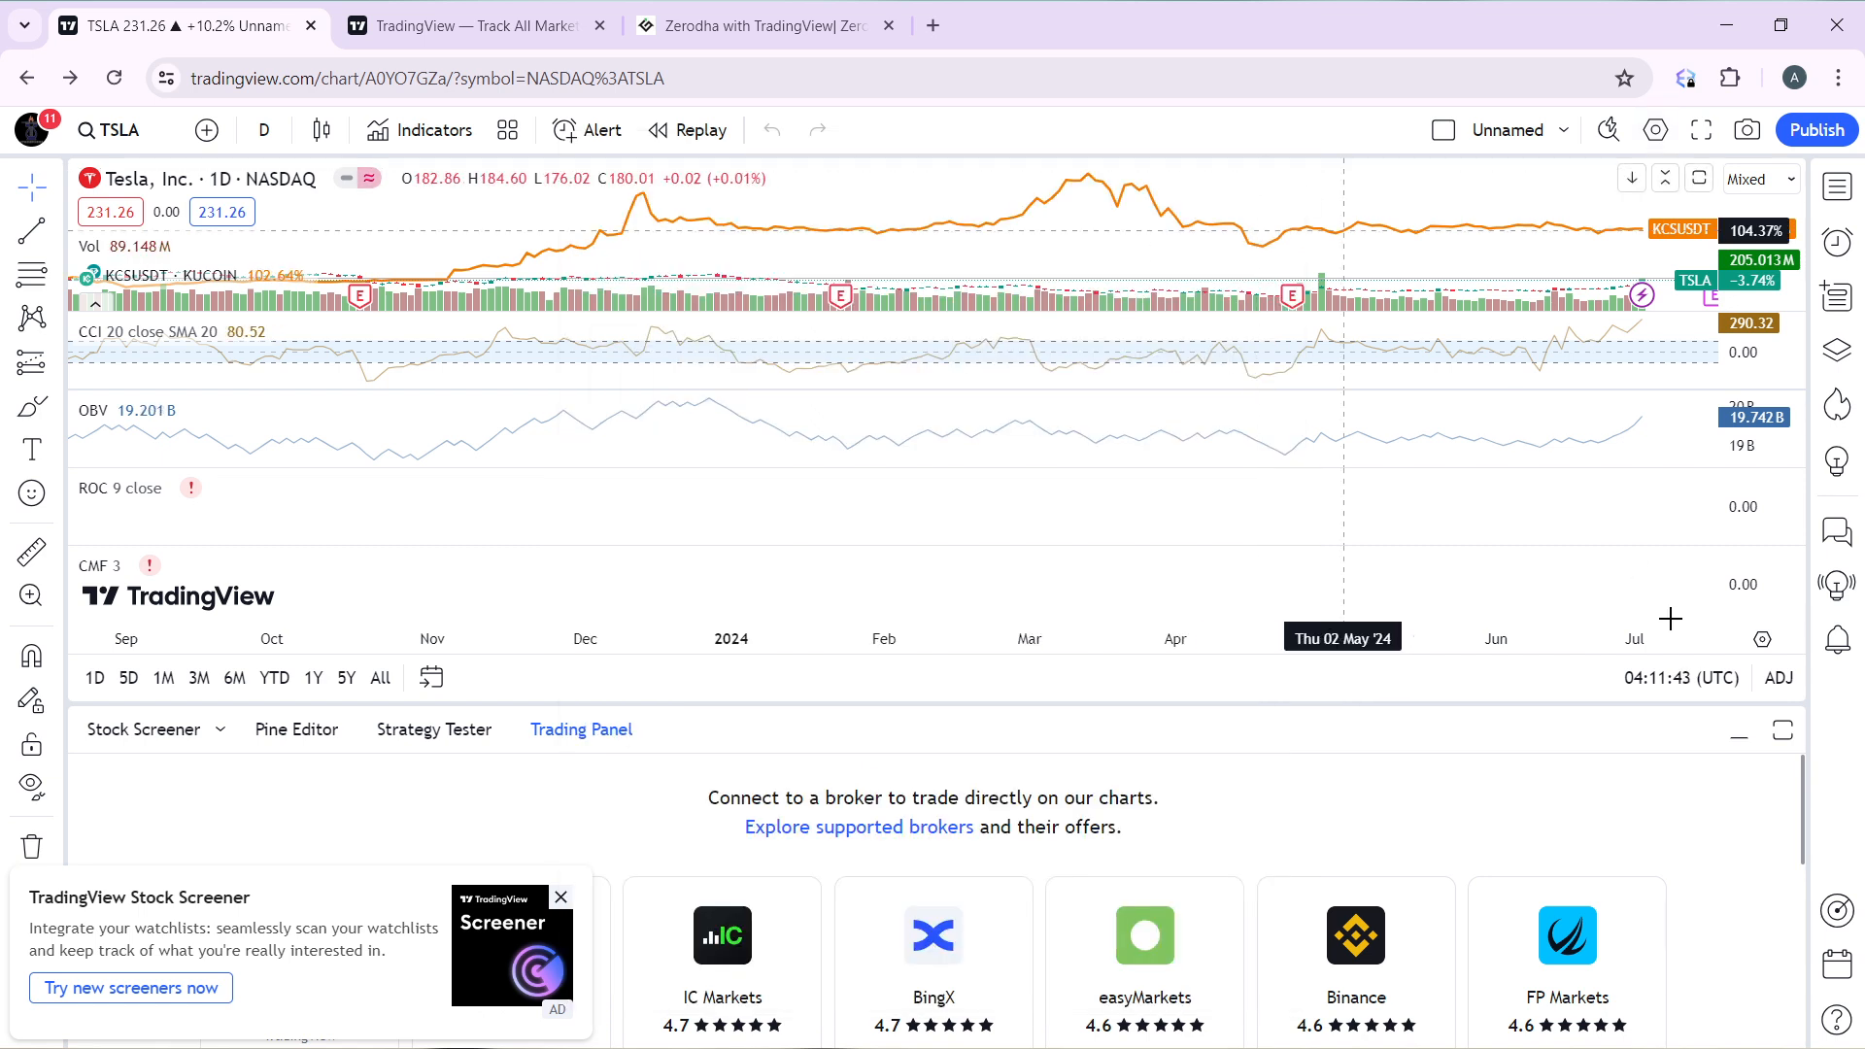
Step: Open the TSLA chart's right-side price scale menu to reach Lock price to bar ratio
{"action": "left_click", "coordinate": [1761, 638]}
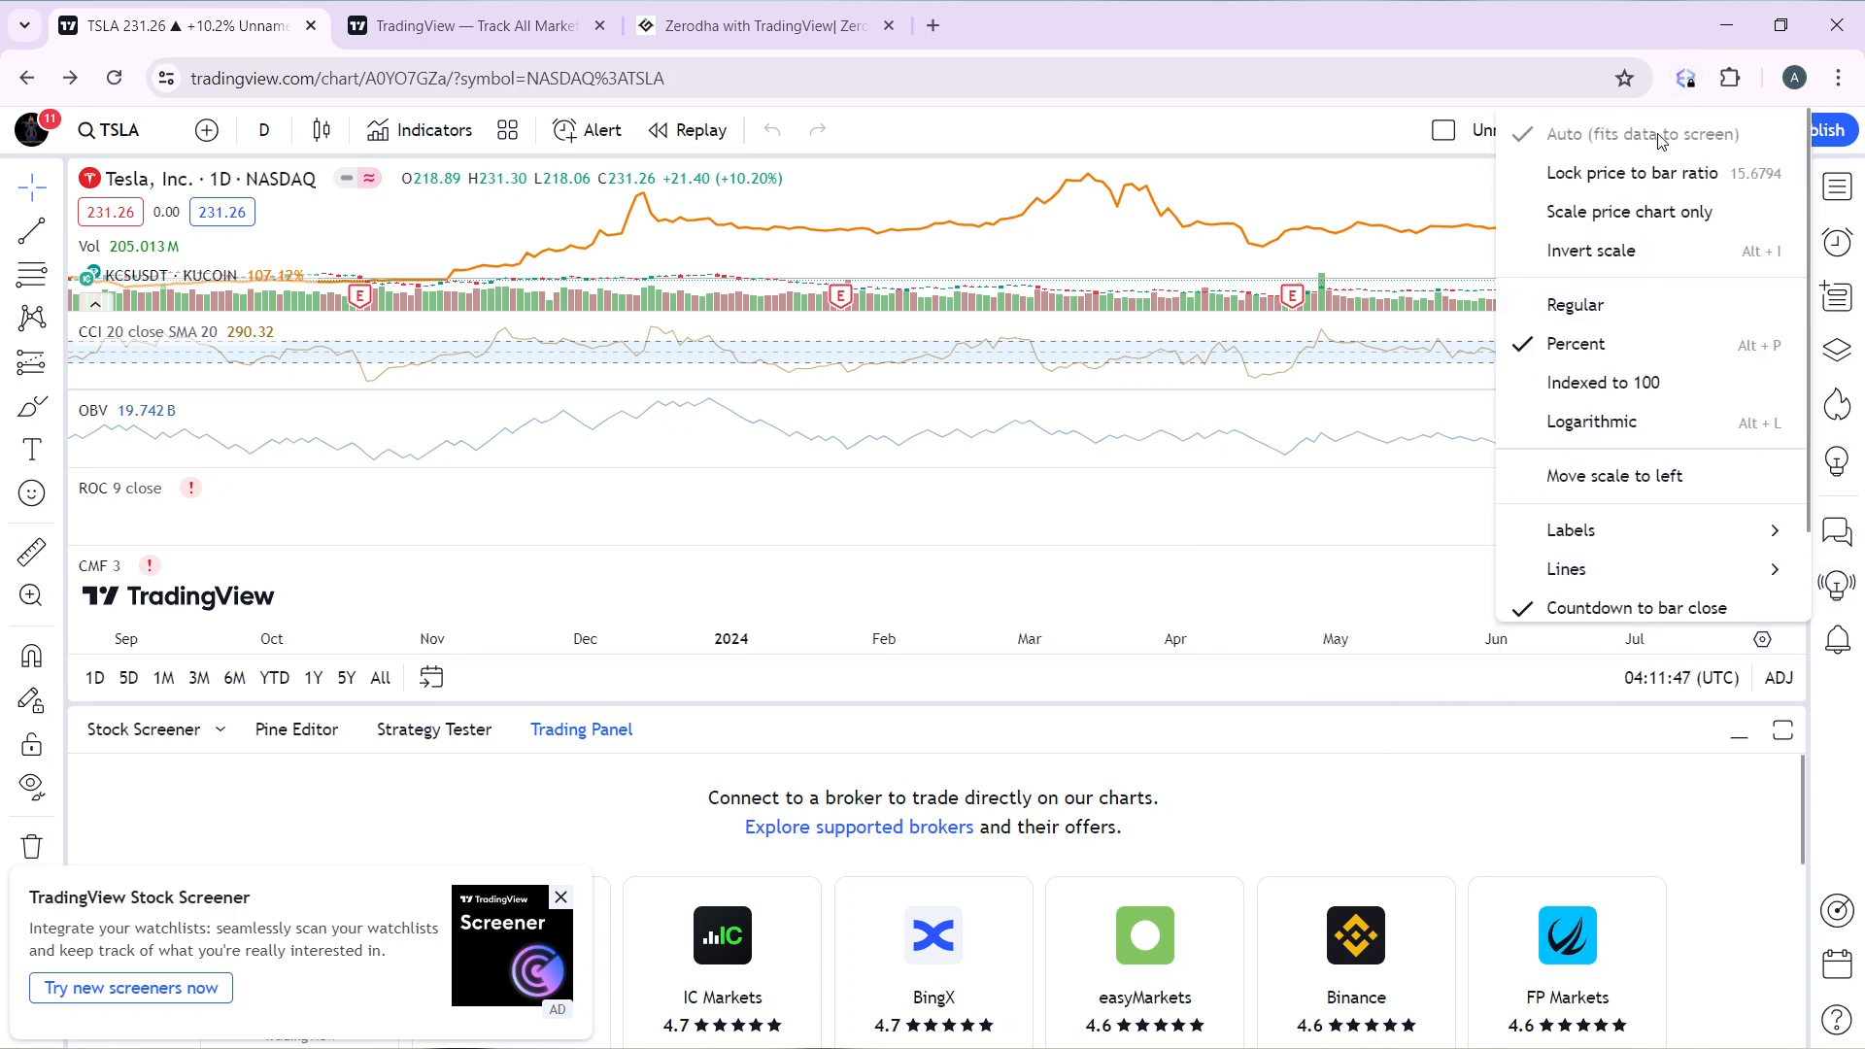
{"action": "mouse_move", "coordinate": [1634, 423]}
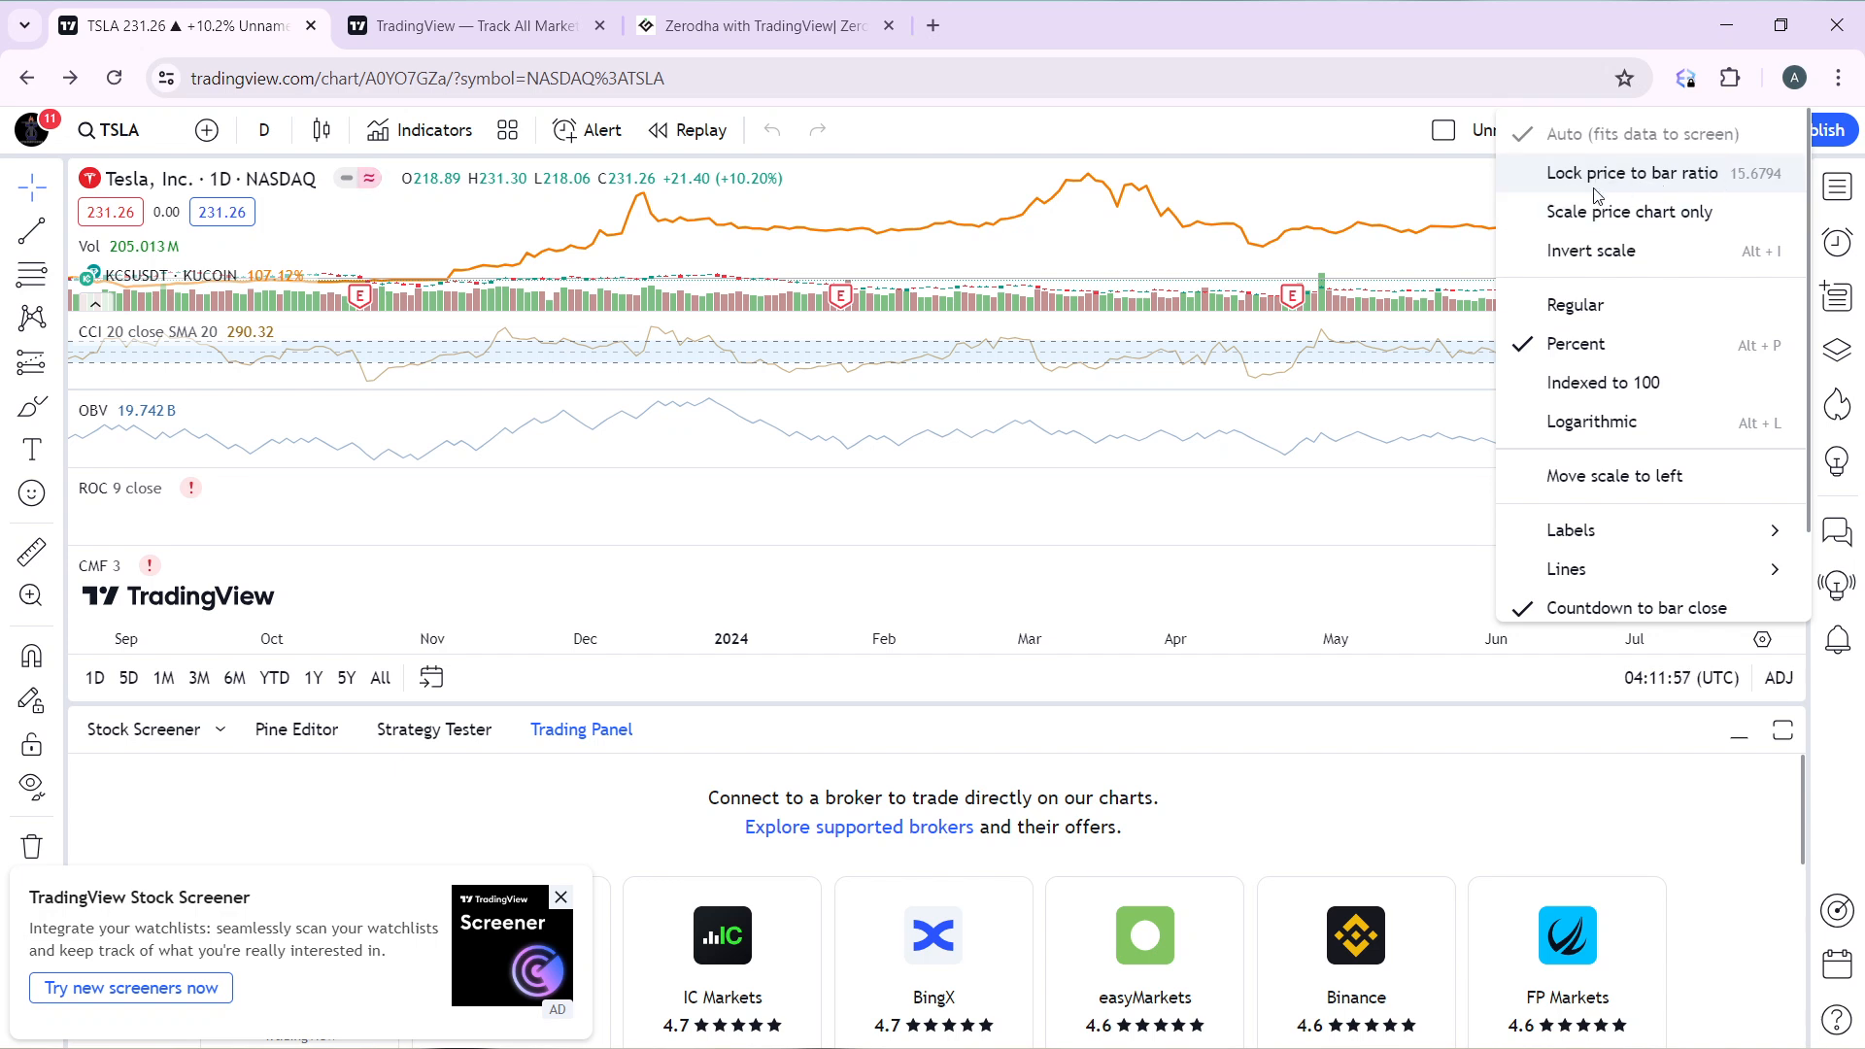
{"action": "mouse_move", "coordinate": [1299, 503]}
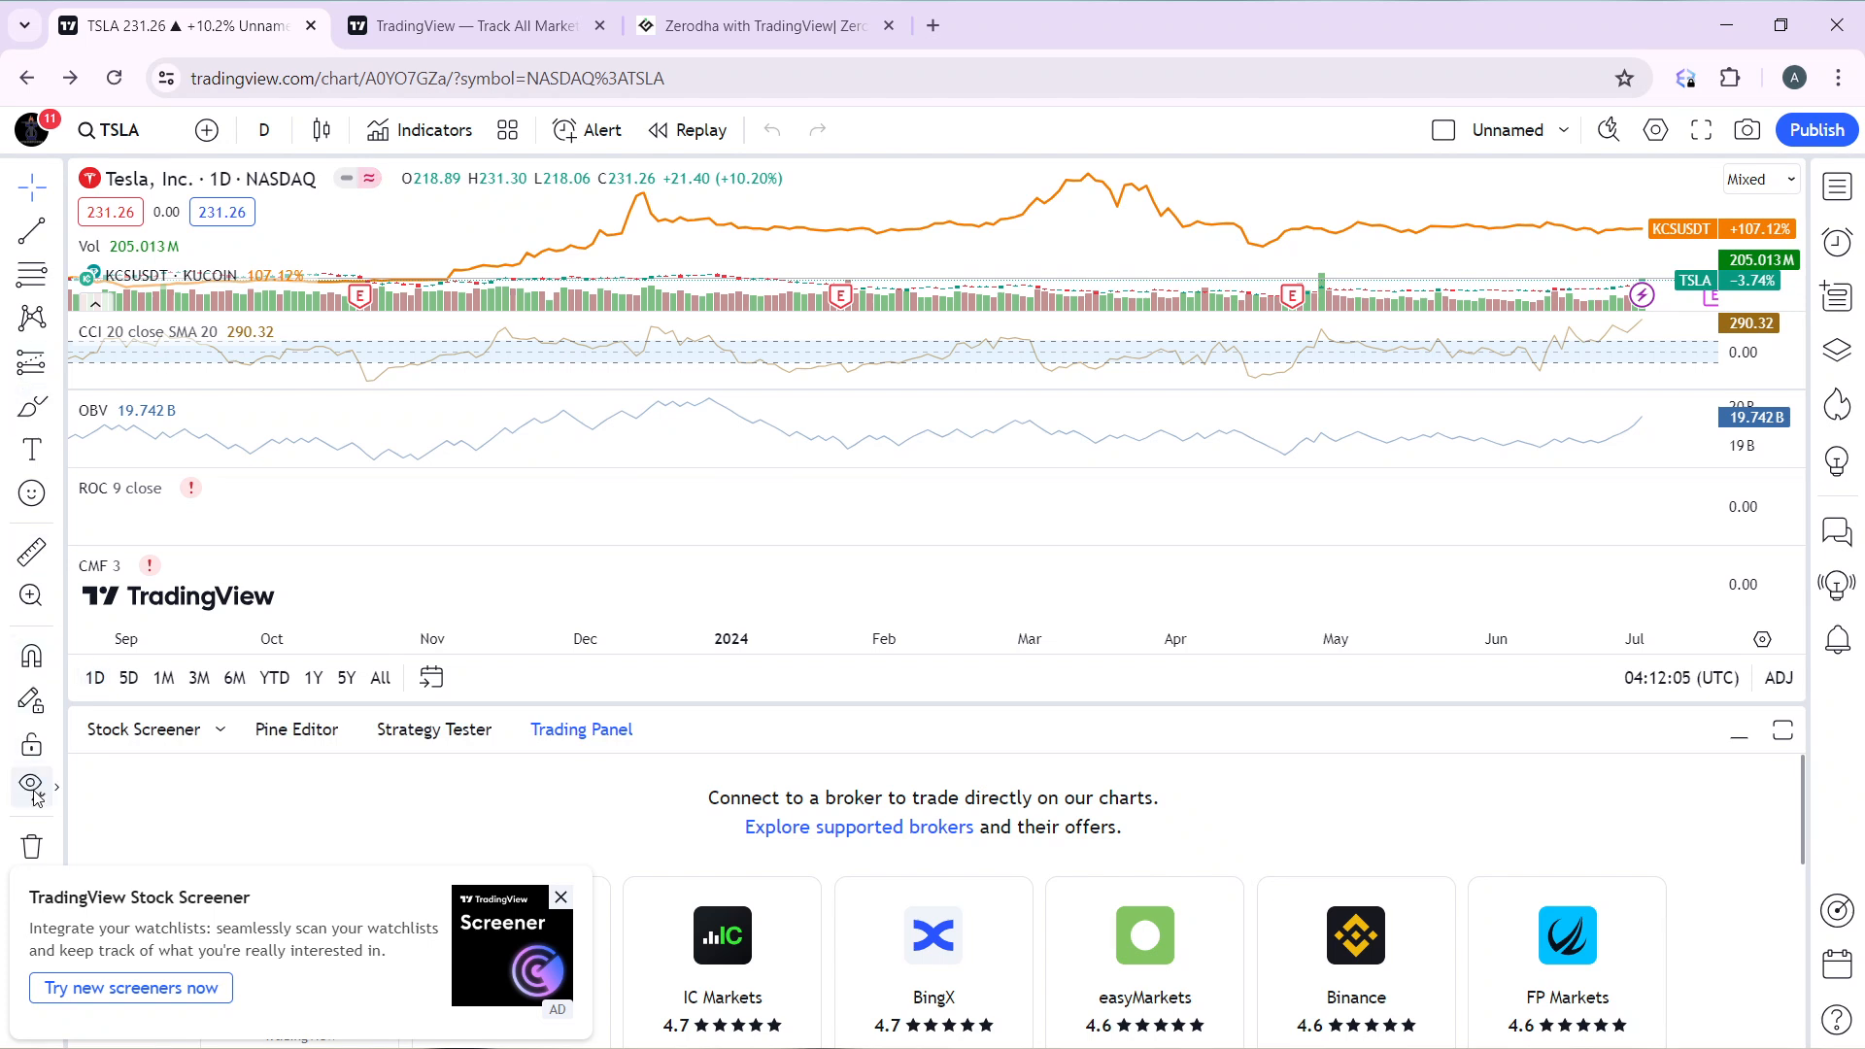
{"action": "mouse_move", "coordinate": [32, 783]}
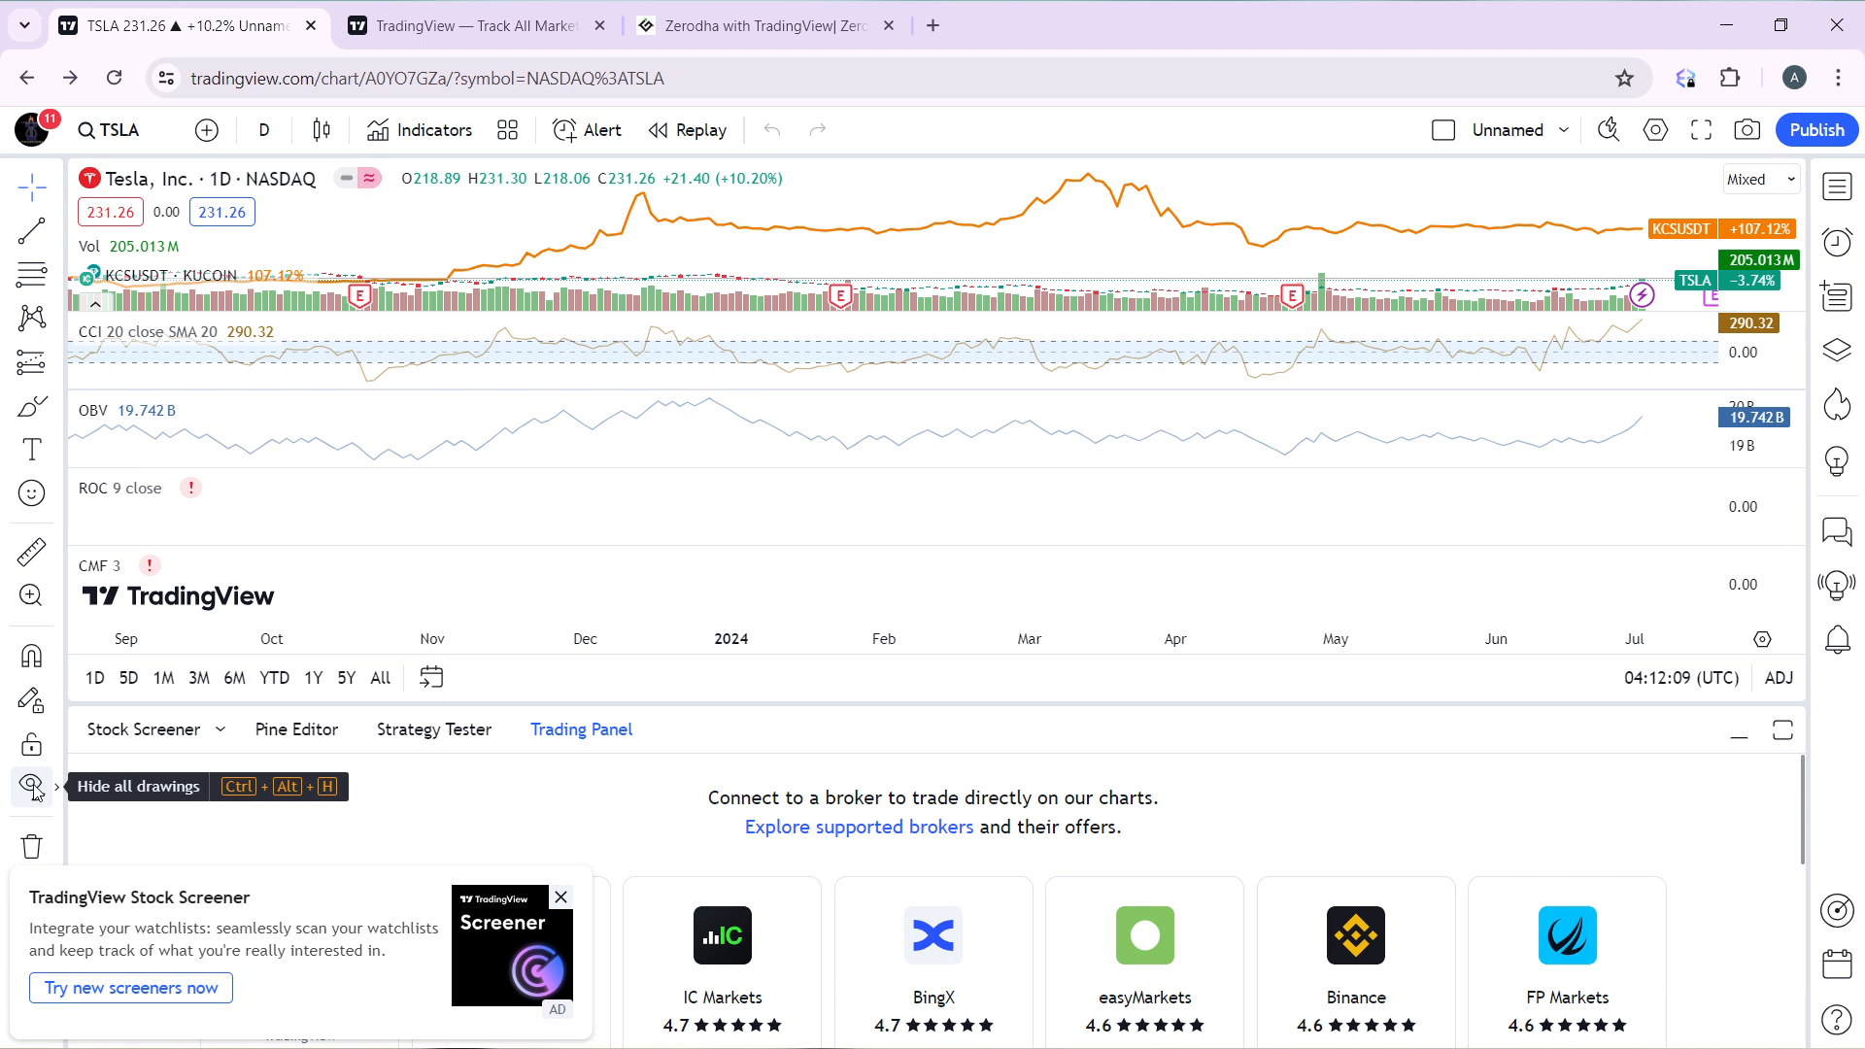
Step: Hide every drawing on the TSLA chart using the left-toolbar eye icon
{"action": "left_click", "coordinate": [31, 783]}
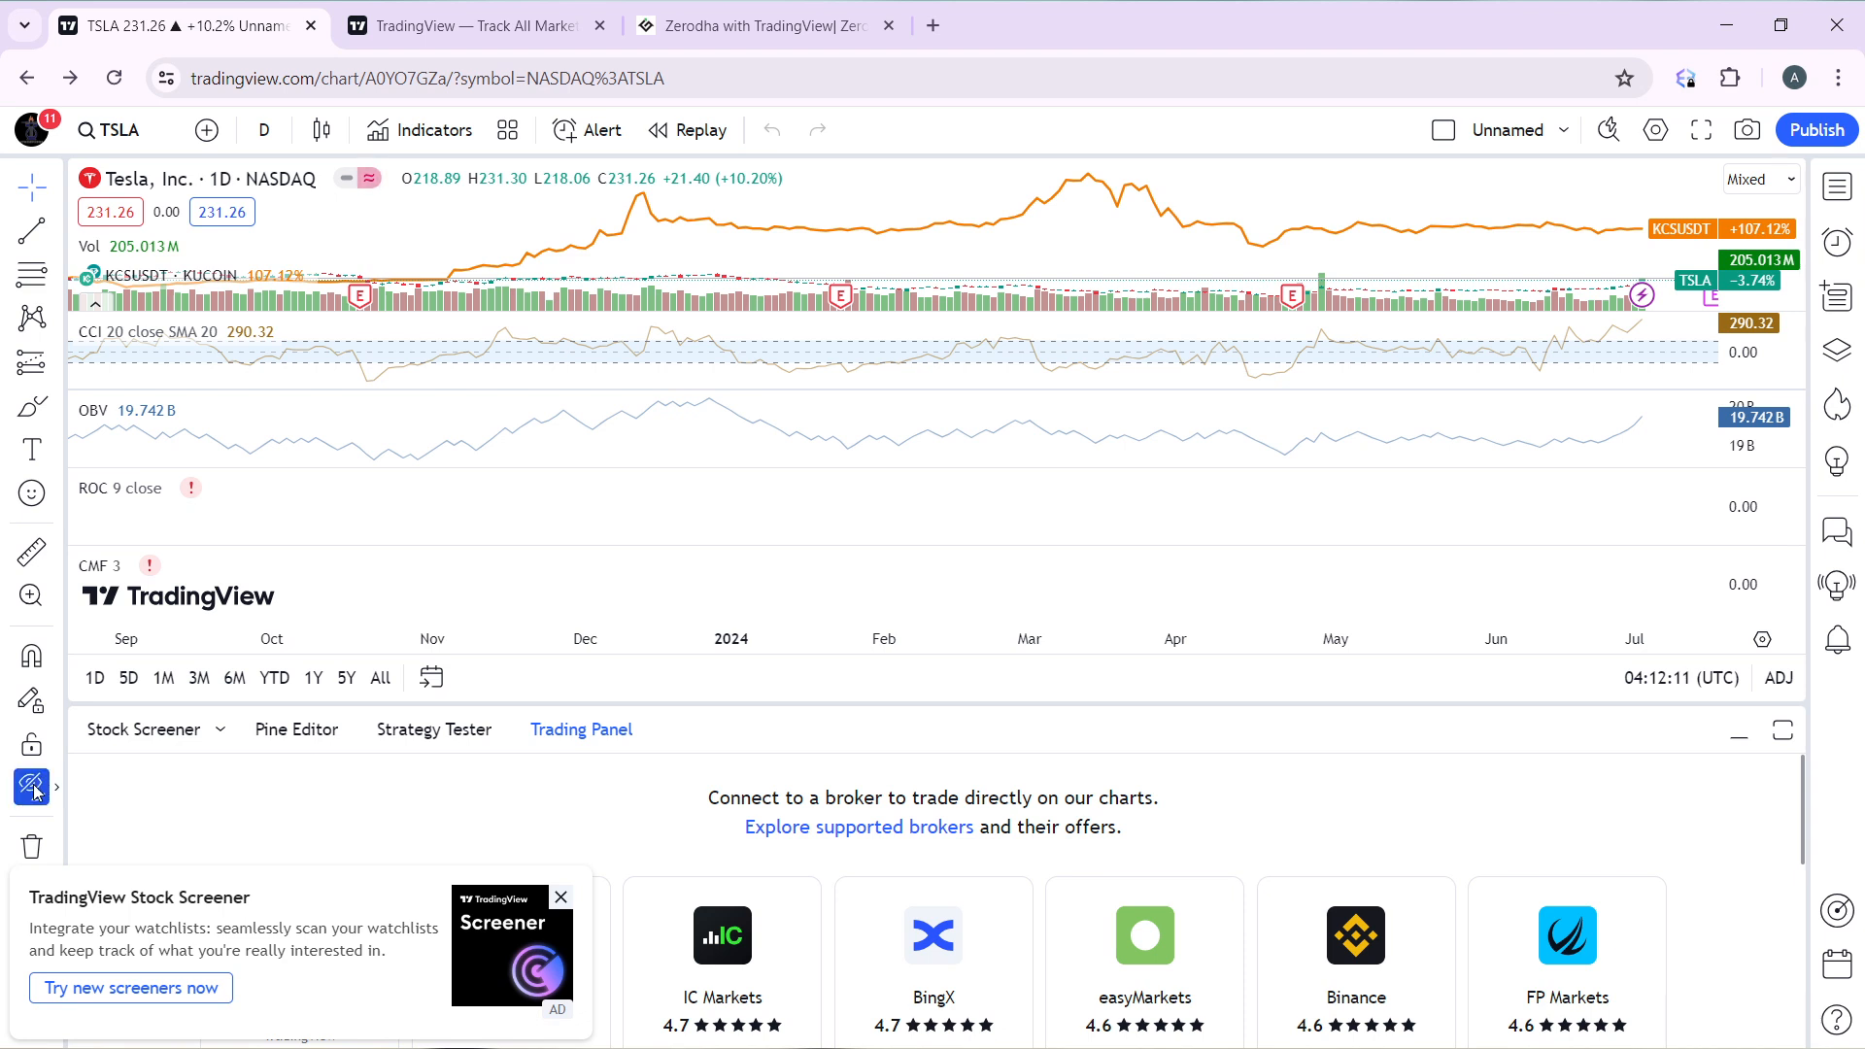